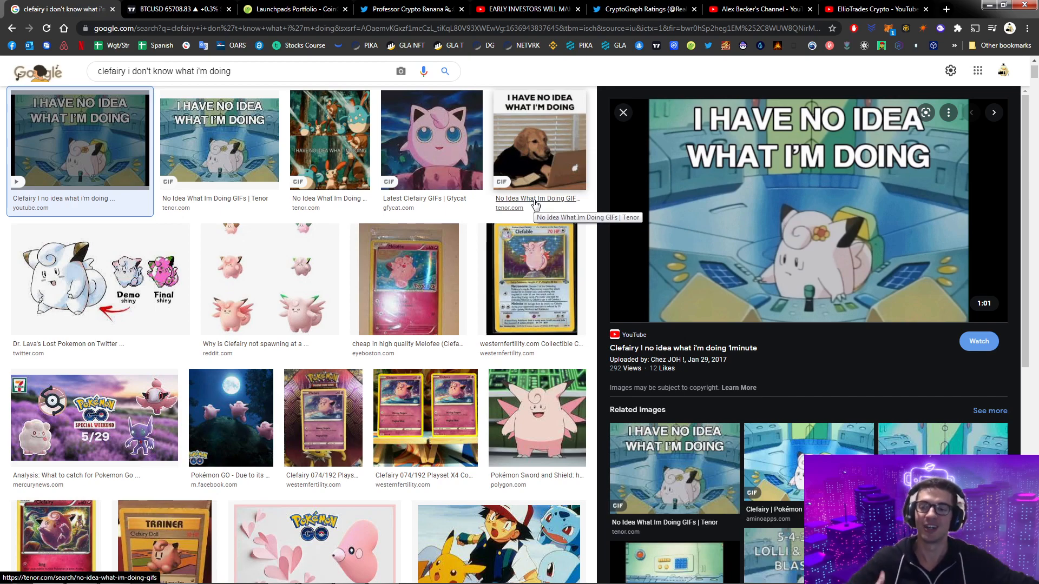
mouse_move(896, 245)
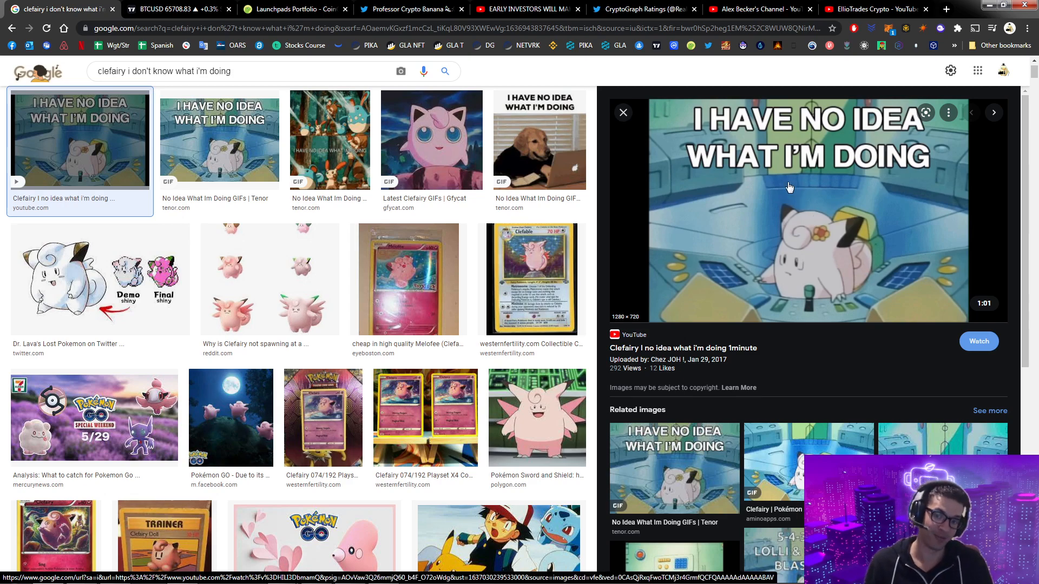
mouse_move(555, 168)
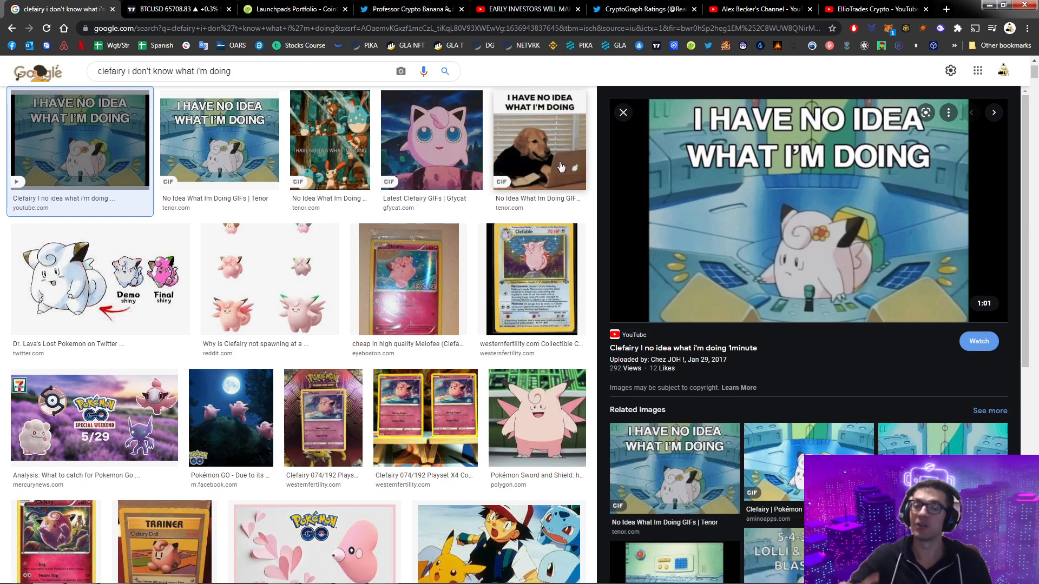
- Leave the Clefairy meme results for the Bitcoin 4-hour TradingView chart tab
click(168, 10)
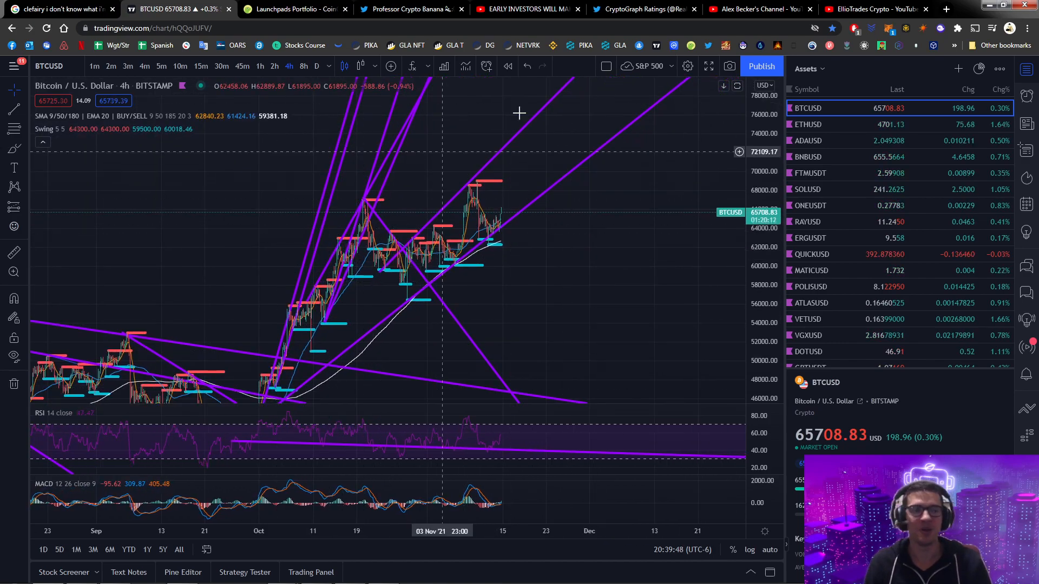
mouse_move(475, 206)
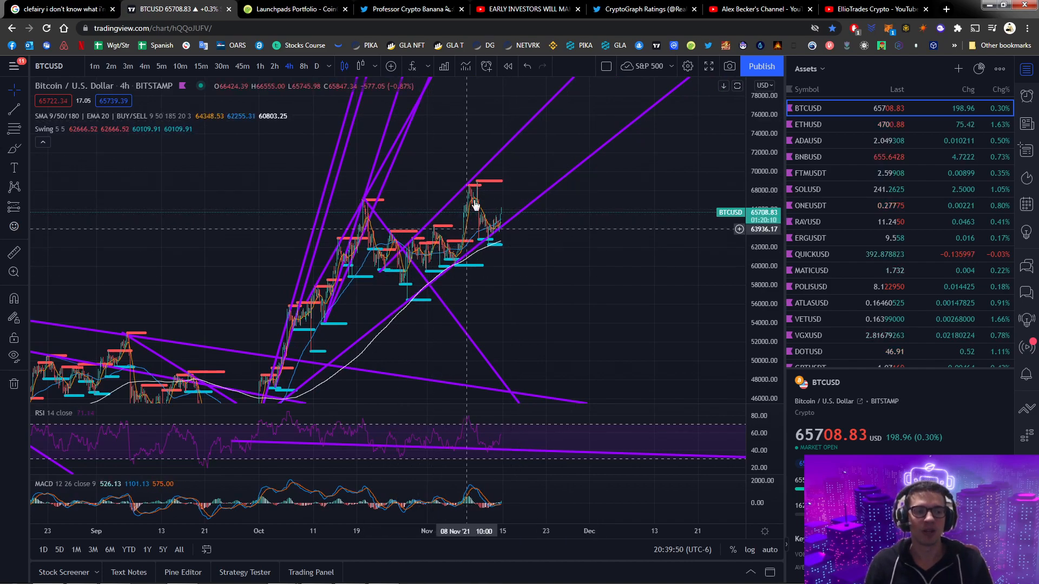
mouse_move(492, 228)
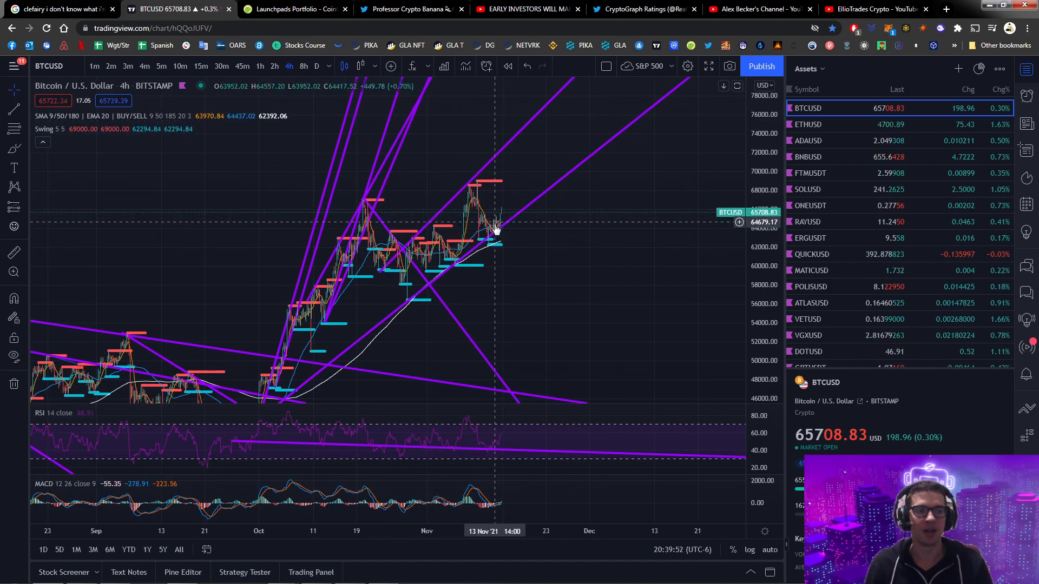
mouse_move(513, 203)
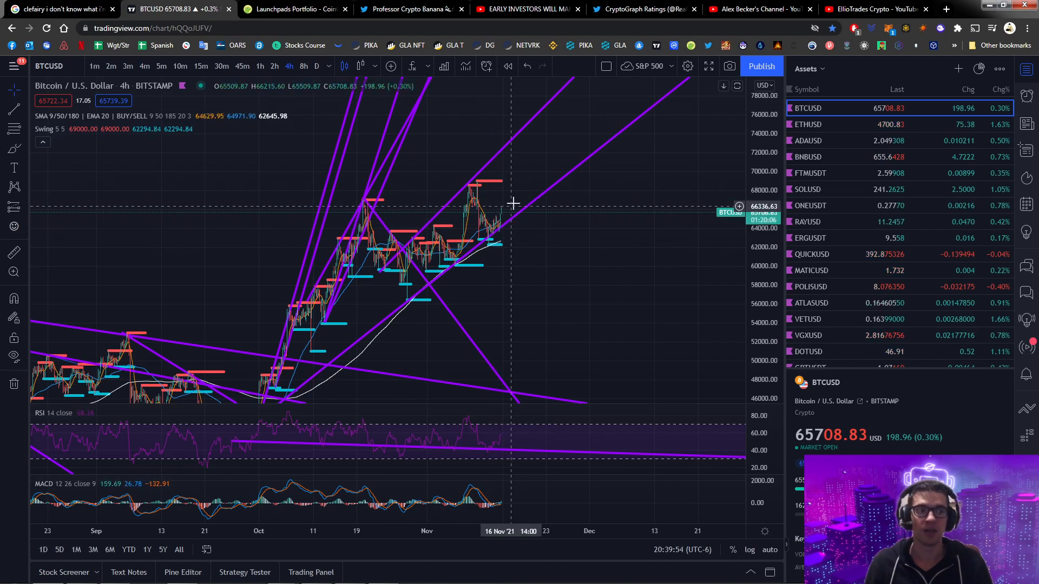
mouse_move(501, 214)
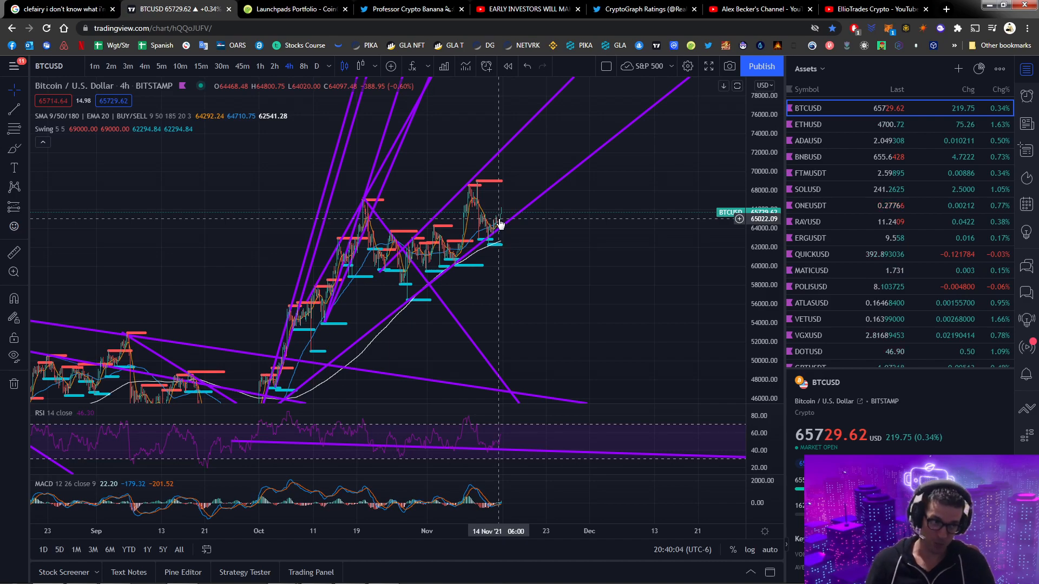
mouse_move(703, 206)
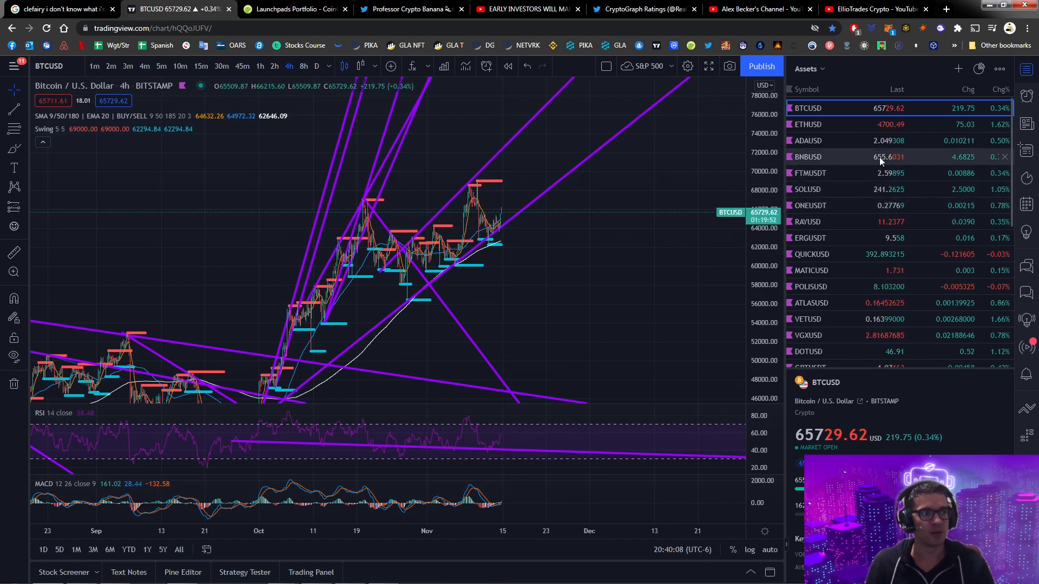
- Switch the TradingView chart to FTMUSDT, then bring up the Launchpads Portfolio tab
click(810, 174)
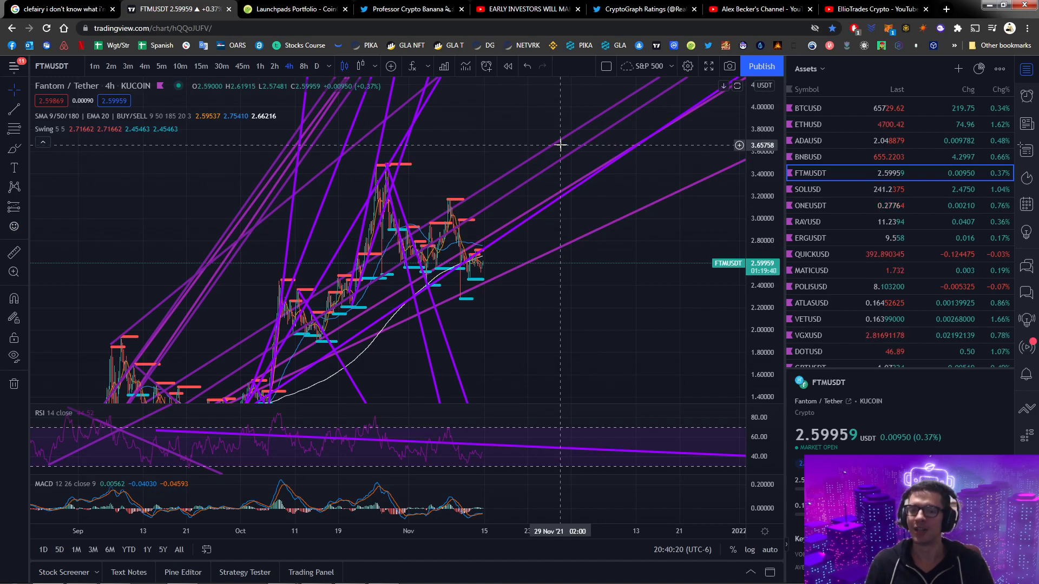
click(294, 10)
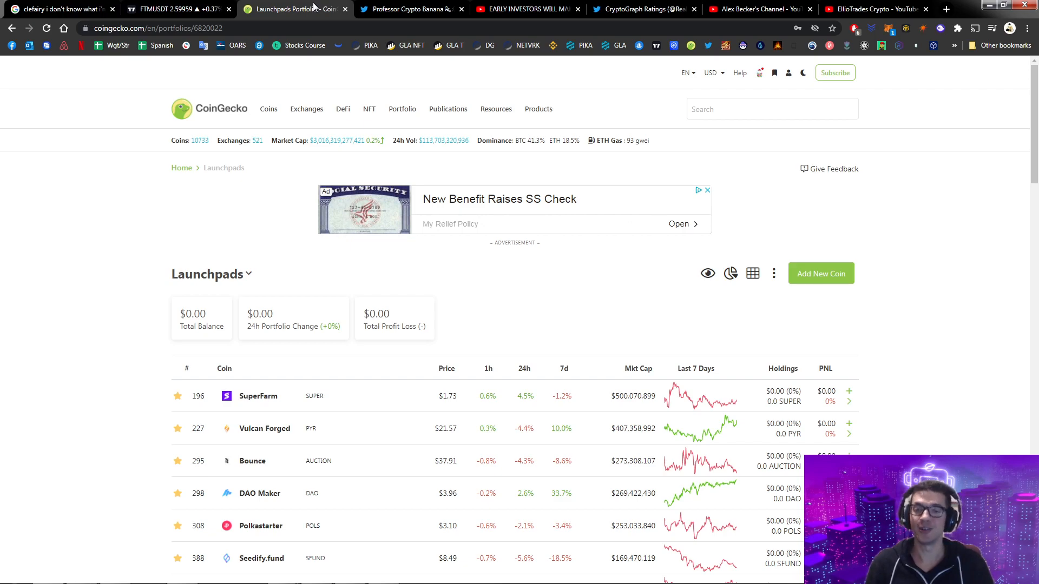
mouse_move(310, 248)
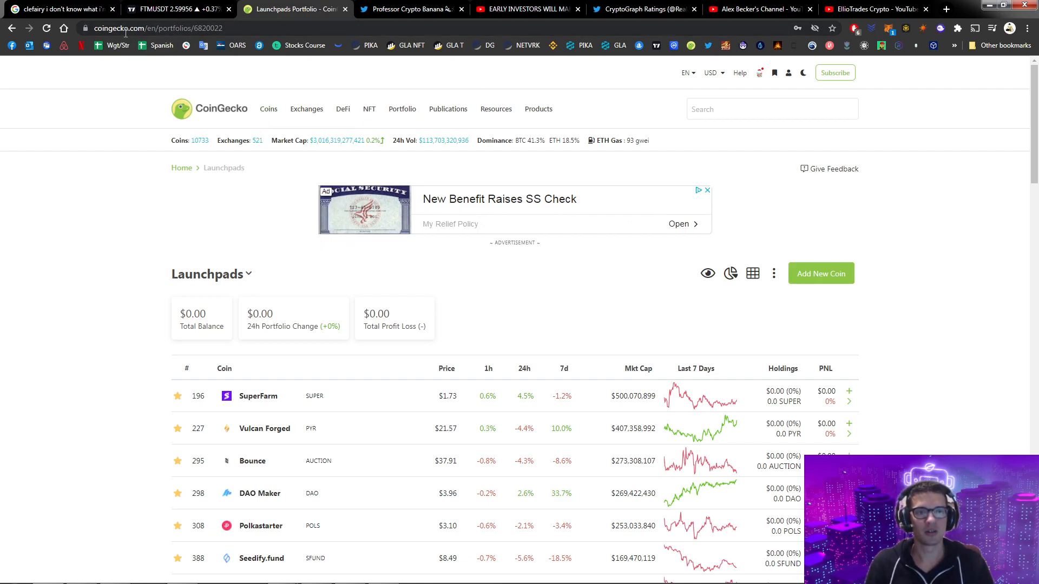
- Open the CoinGecko cryptocurrency categories ranking from the Coins menu and browse it
click(306, 109)
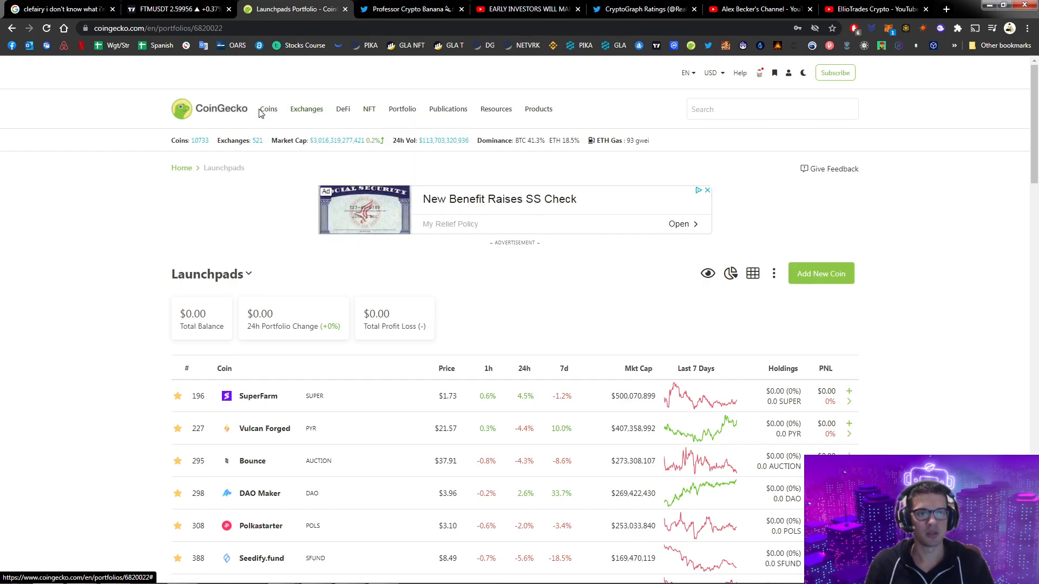
click(268, 108)
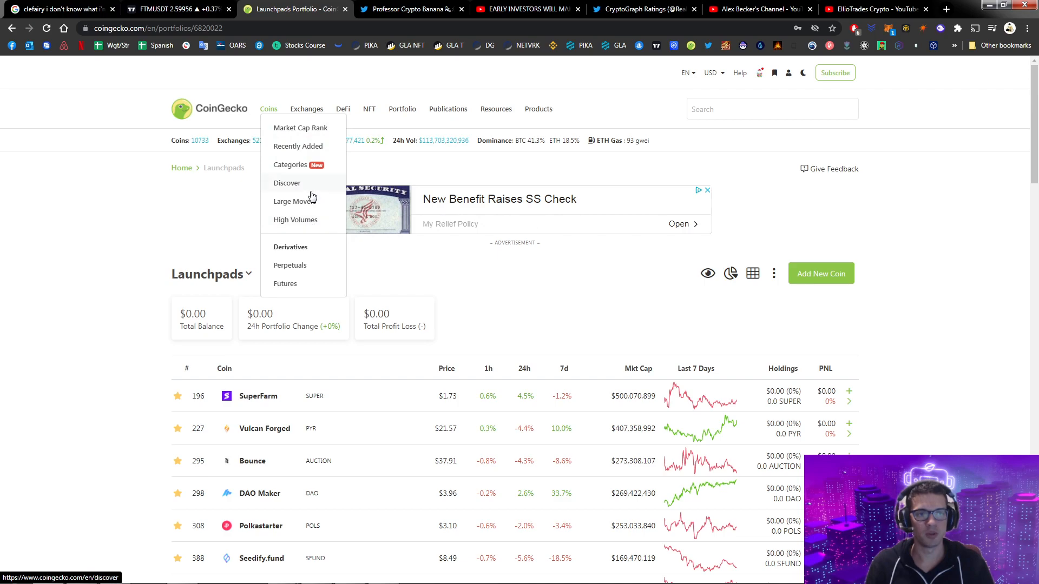
click(290, 165)
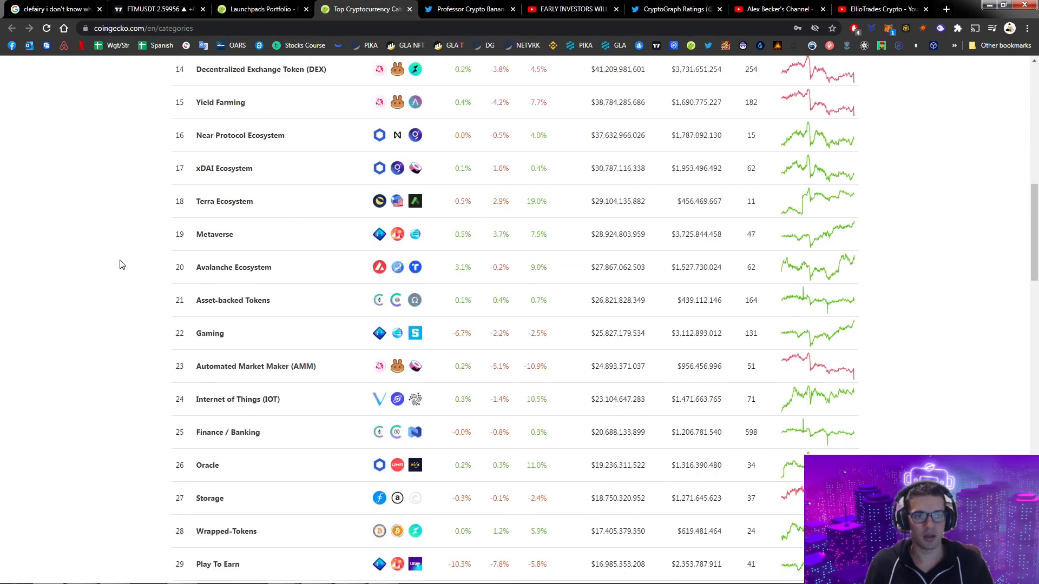
scroll(down, 3)
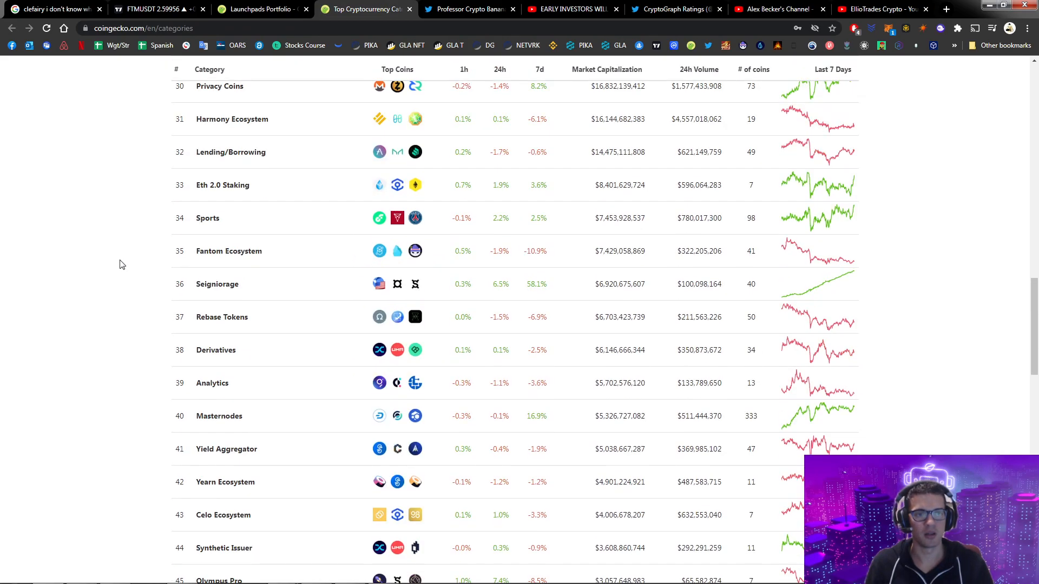
scroll(up, 3)
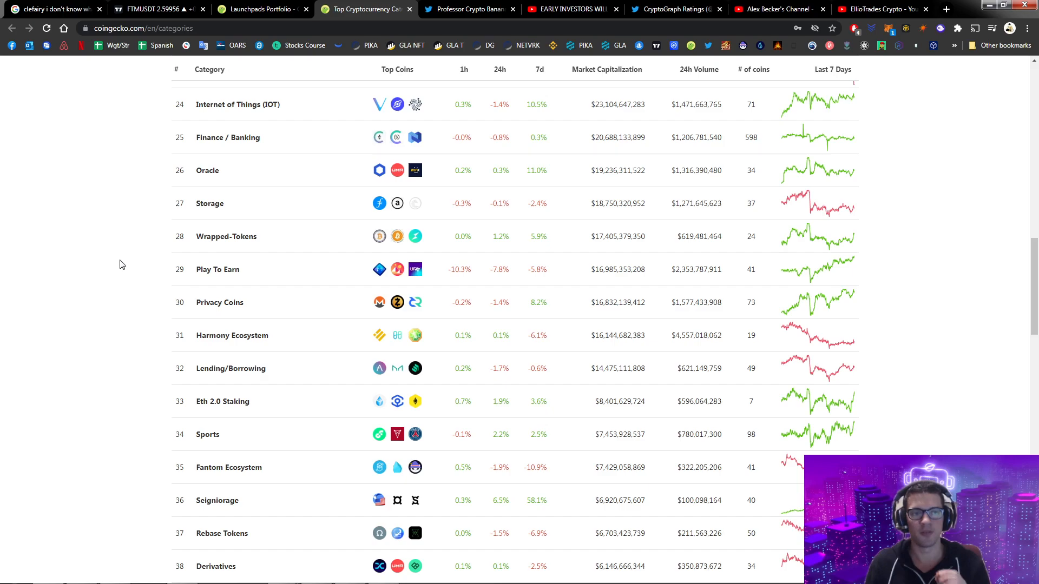
- Search the categories page for 'lau', finding no launchpad matches
key(Ctrl+f)
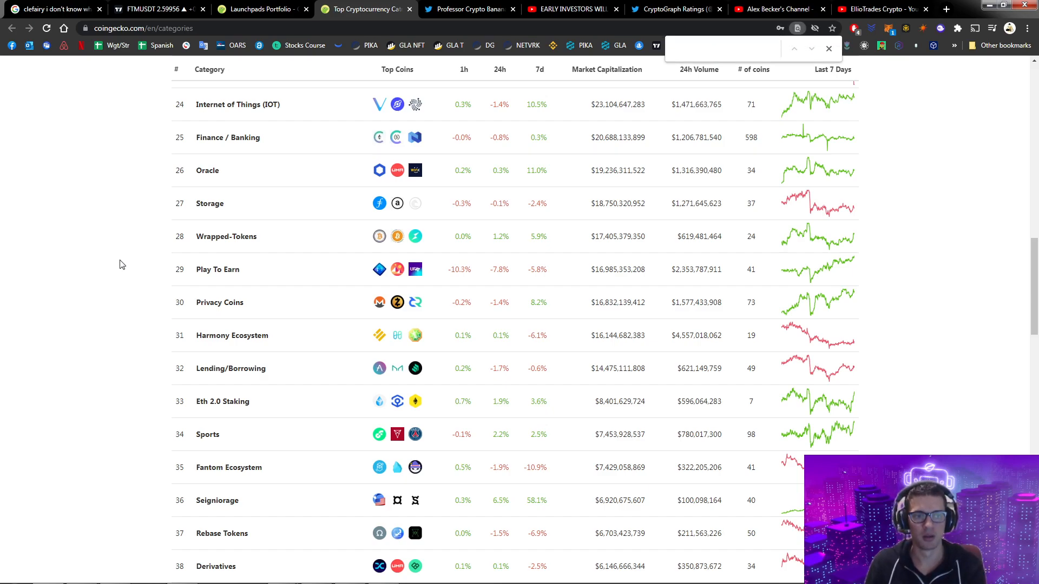
text(launc)
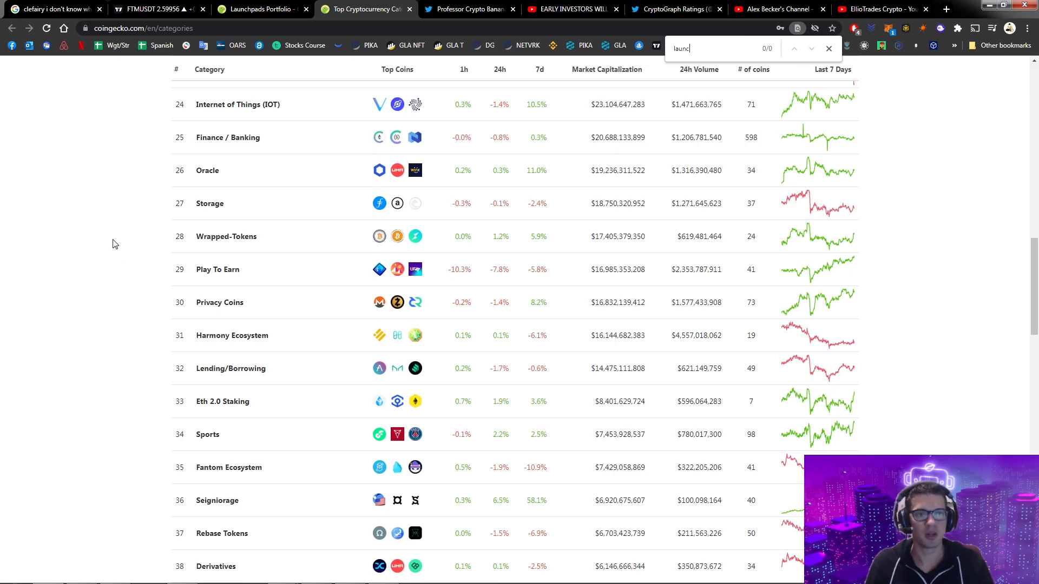
scroll(up, 3)
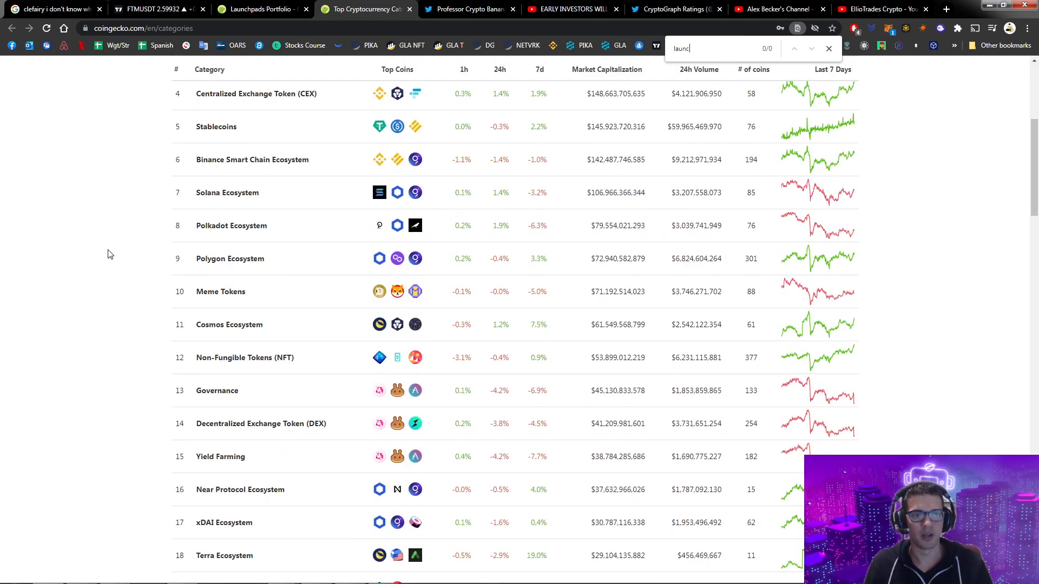
scroll(up, 3)
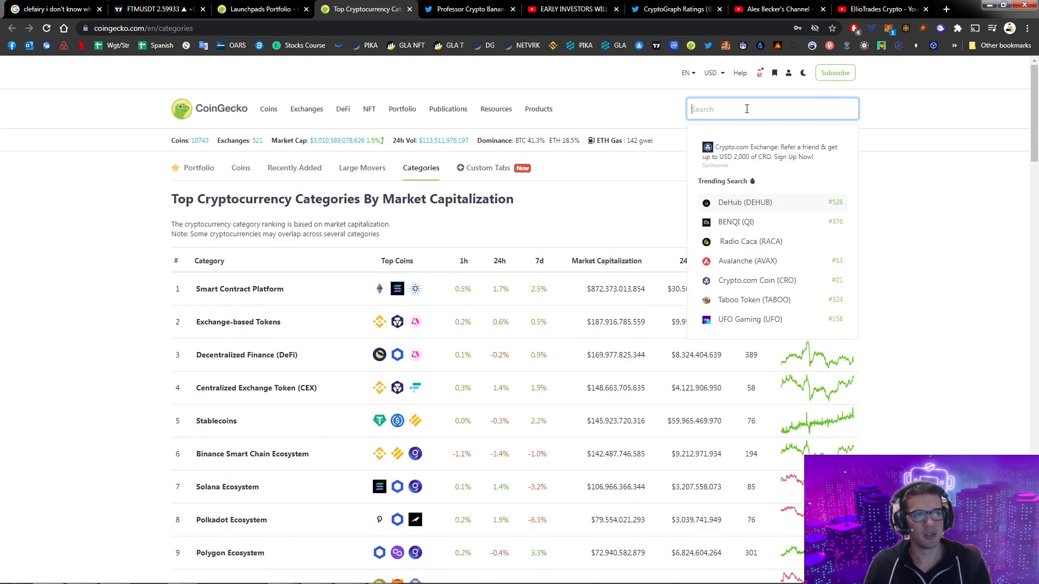
- Search CoinGecko for 'ray', open Raydium, and scroll the Launchpad coin ranking
text(ray)
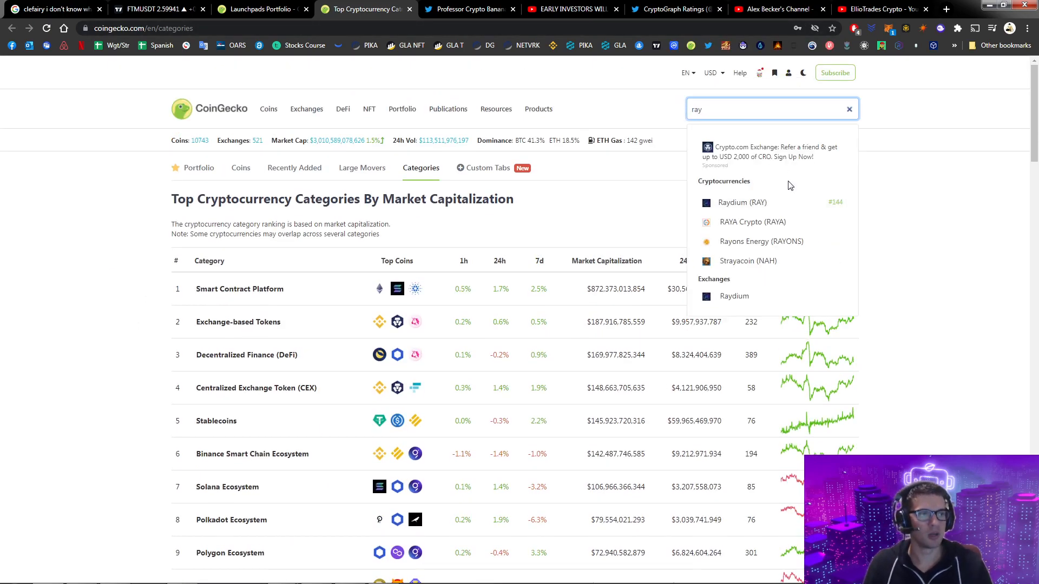
click(742, 203)
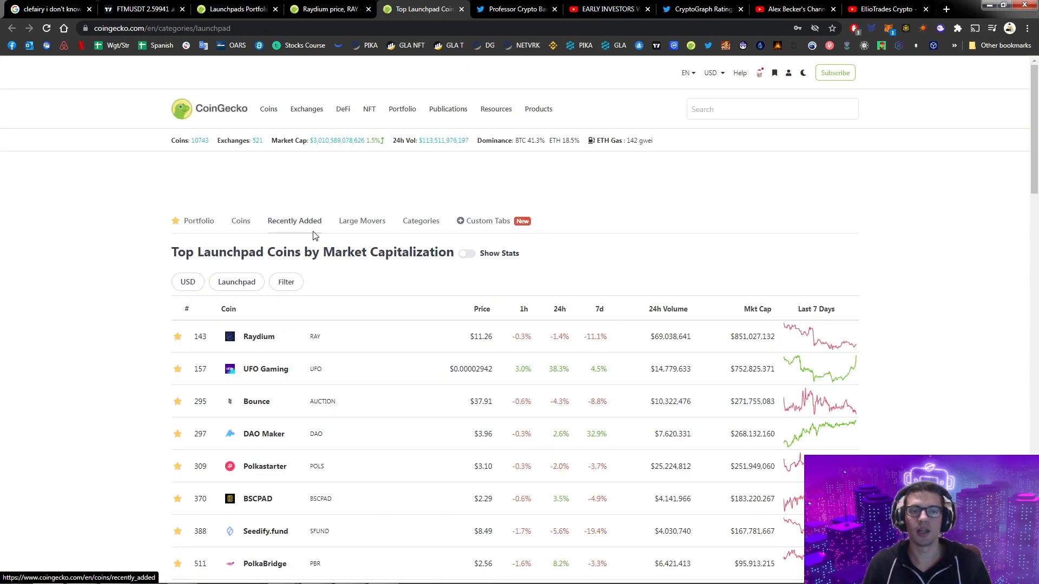
scroll(down, 3)
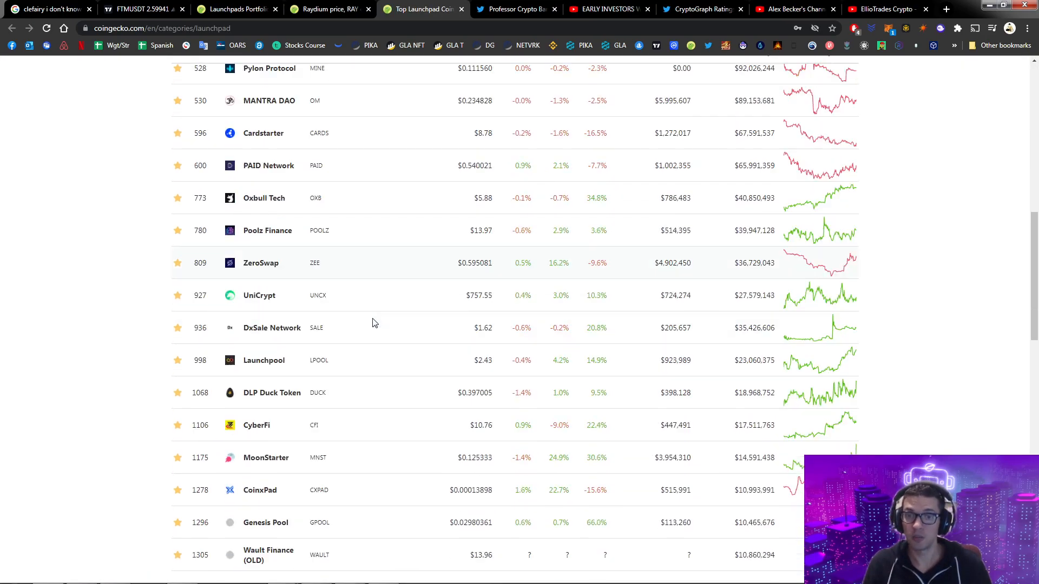
scroll(down, 3)
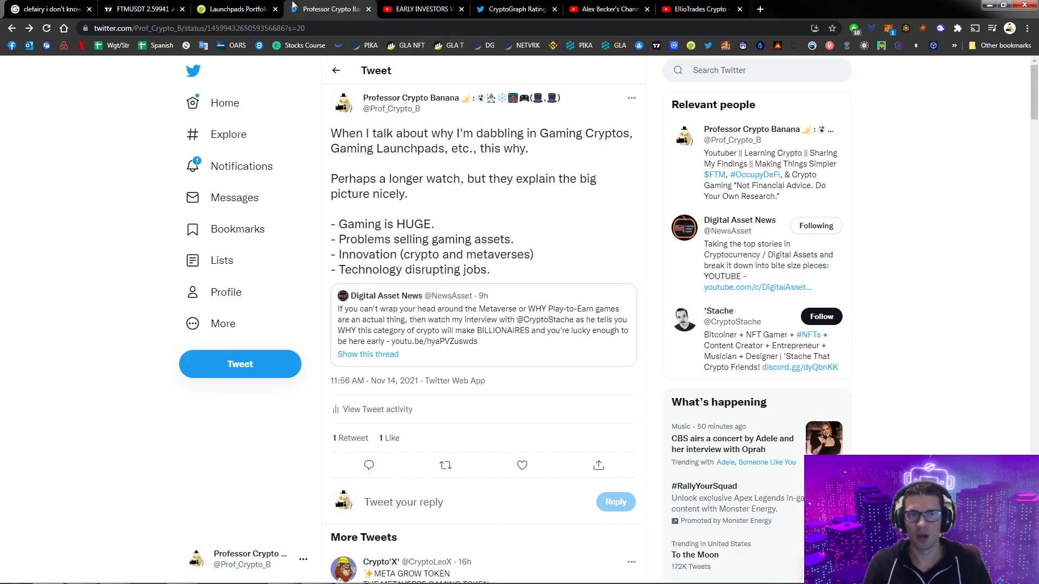
- Return to the Launchpads Portfolio tab listing SuperFarm, Vulcan Forged, Bounce and DAO Maker
click(240, 10)
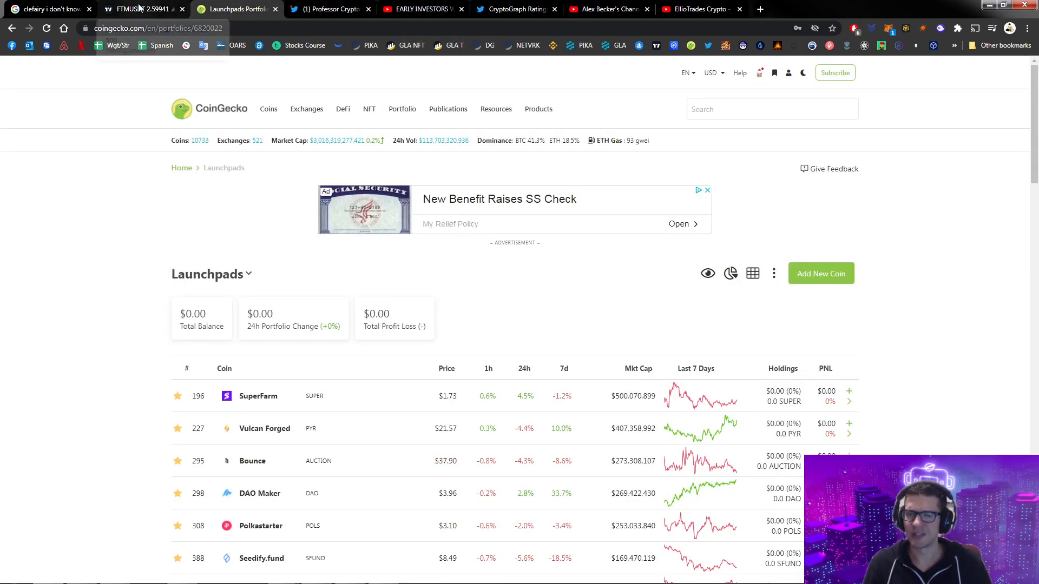
mouse_move(142, 9)
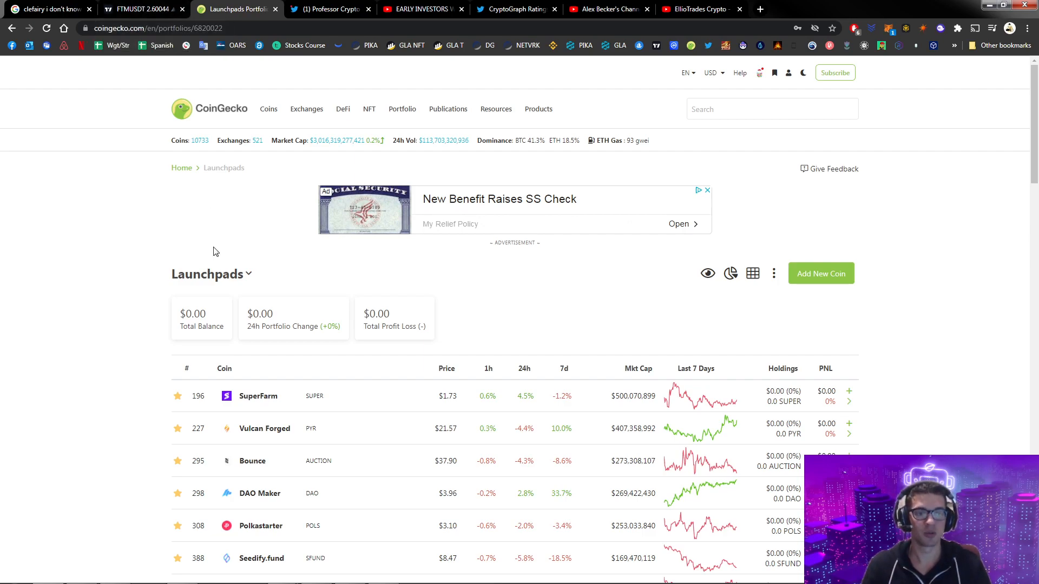
- Scroll the Launchpads portfolio down to Solanium, VelasPad, PolkaBridge and OccamFi
scroll(down, 3)
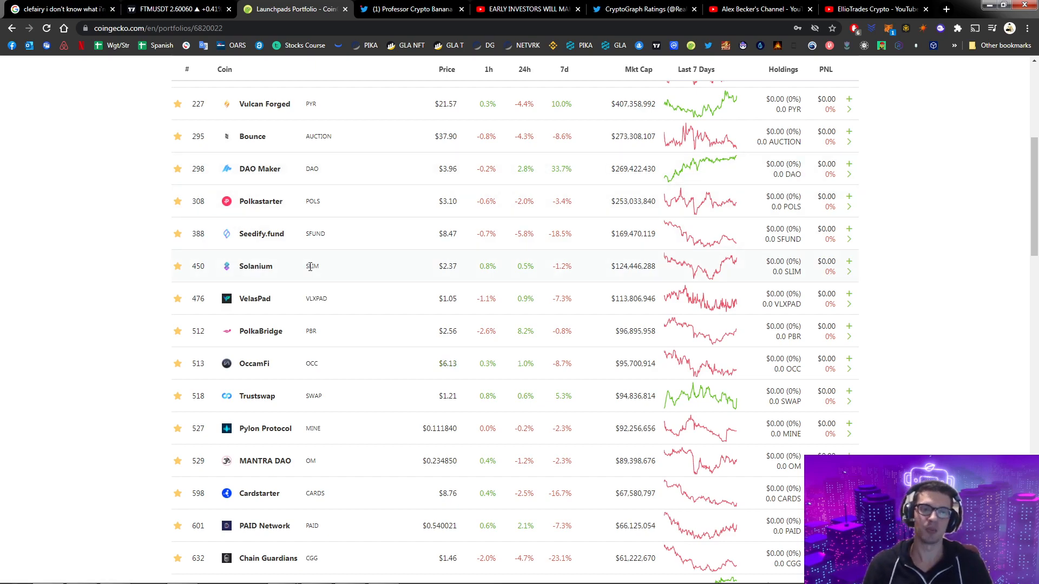
mouse_move(320, 256)
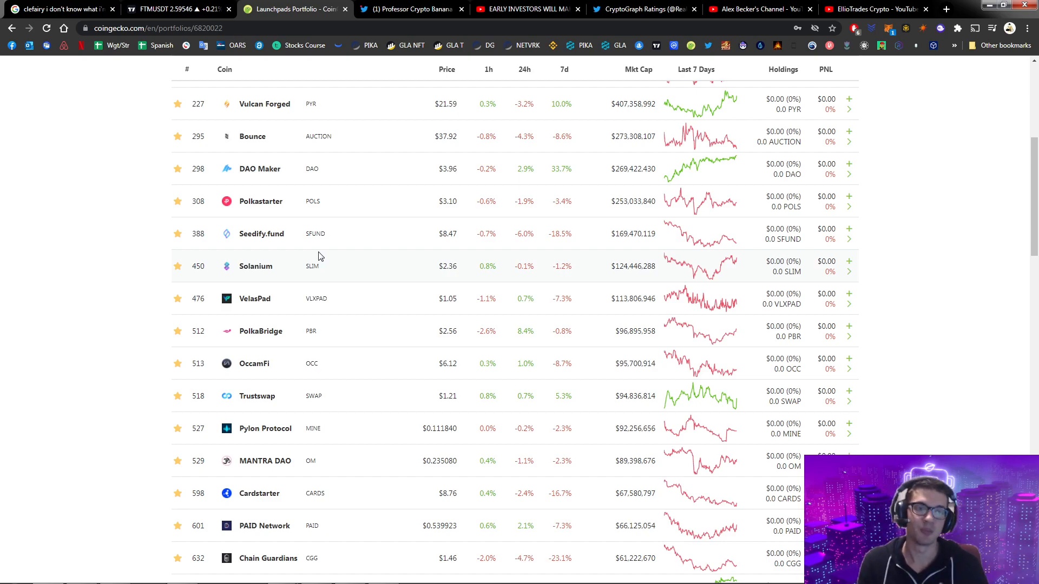
mouse_move(311, 254)
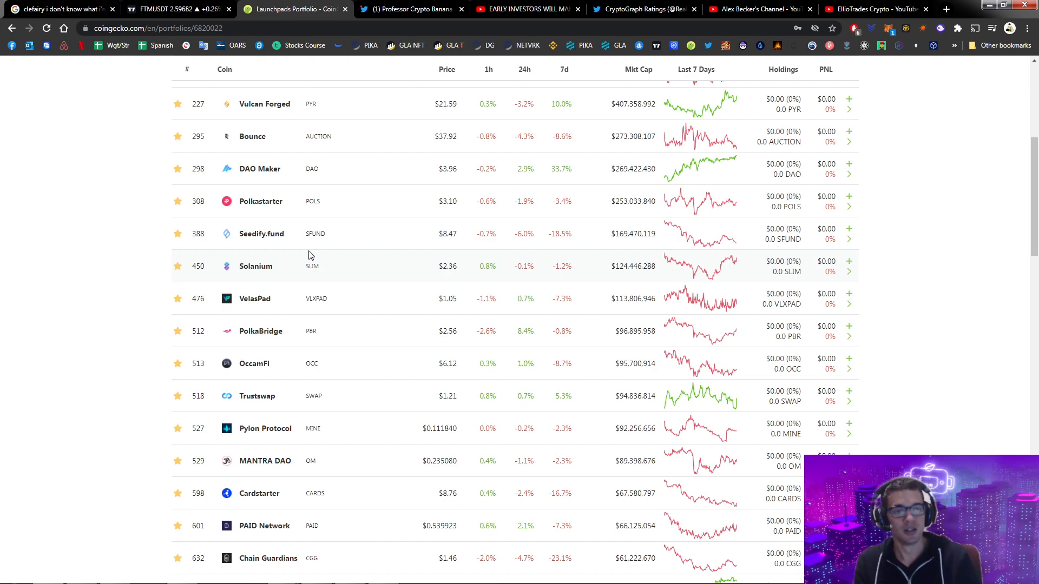
scroll(up, 3)
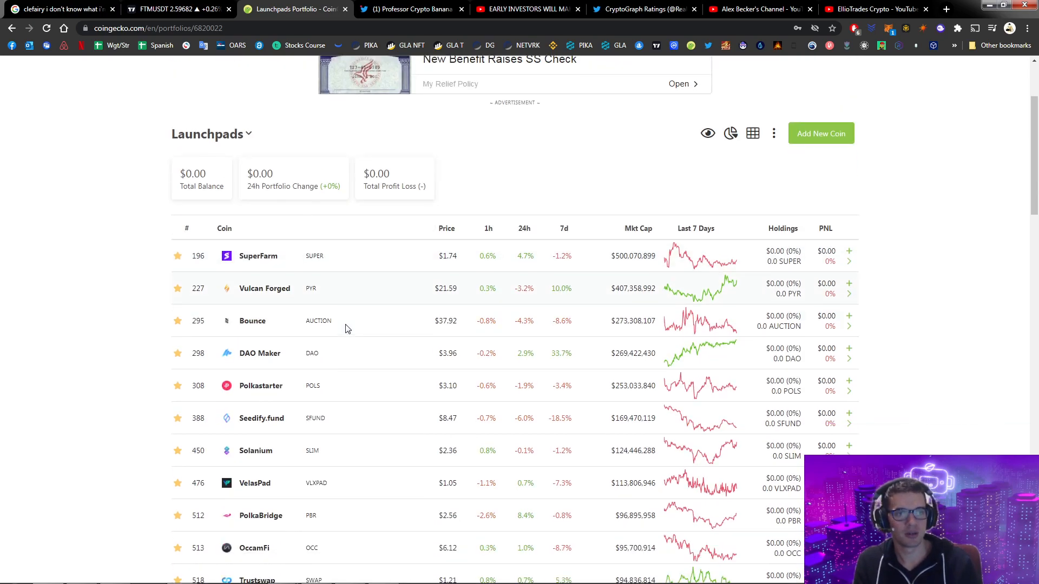
scroll(down, 3)
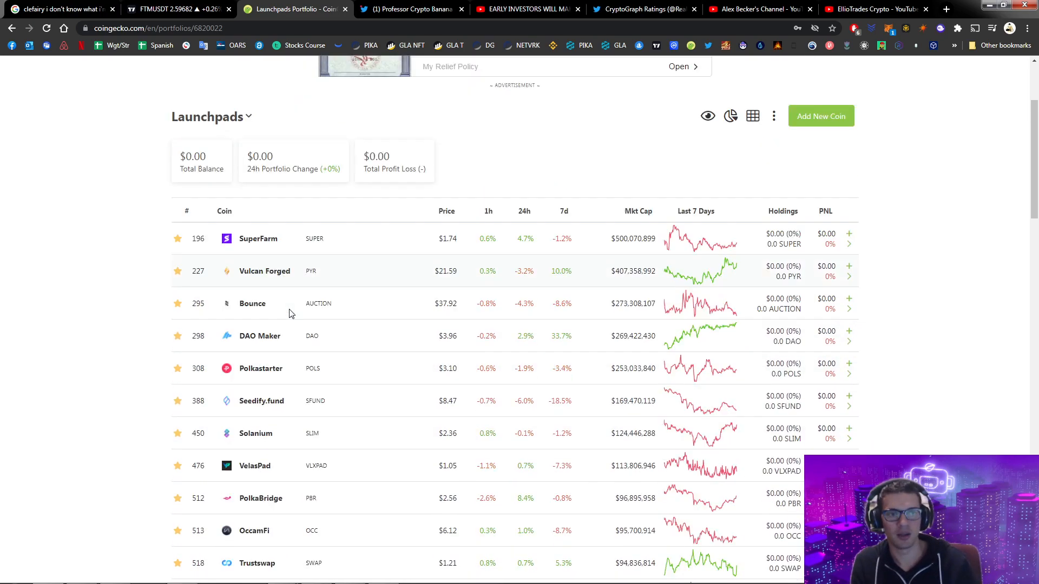
scroll(down, 3)
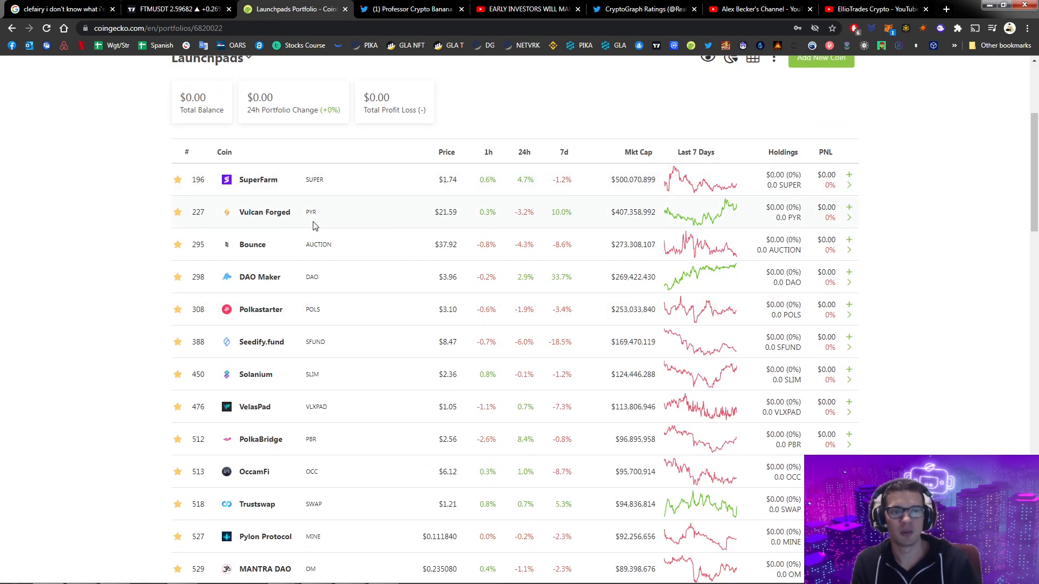
scroll(down, 3)
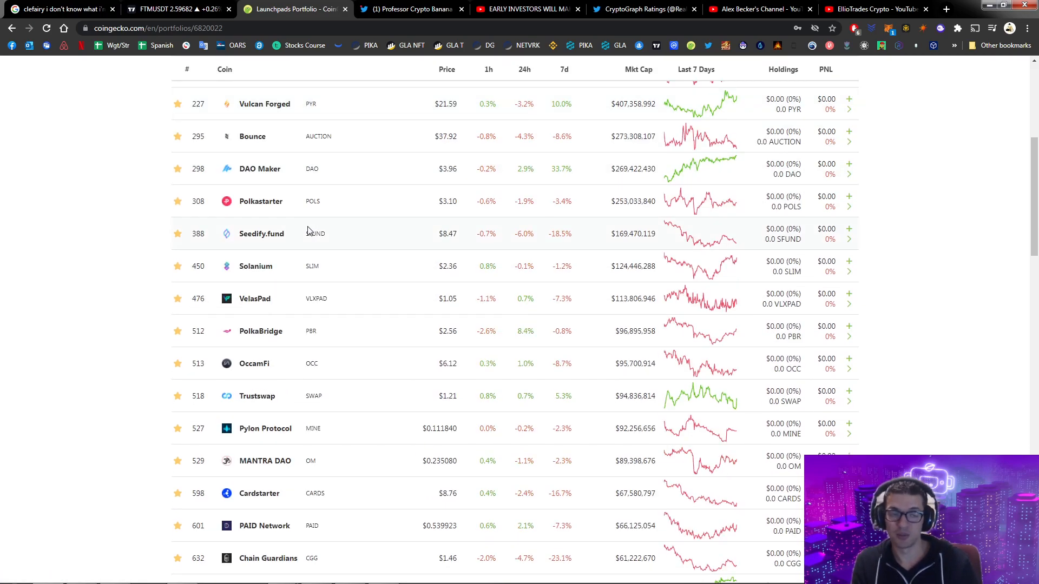
scroll(up, 3)
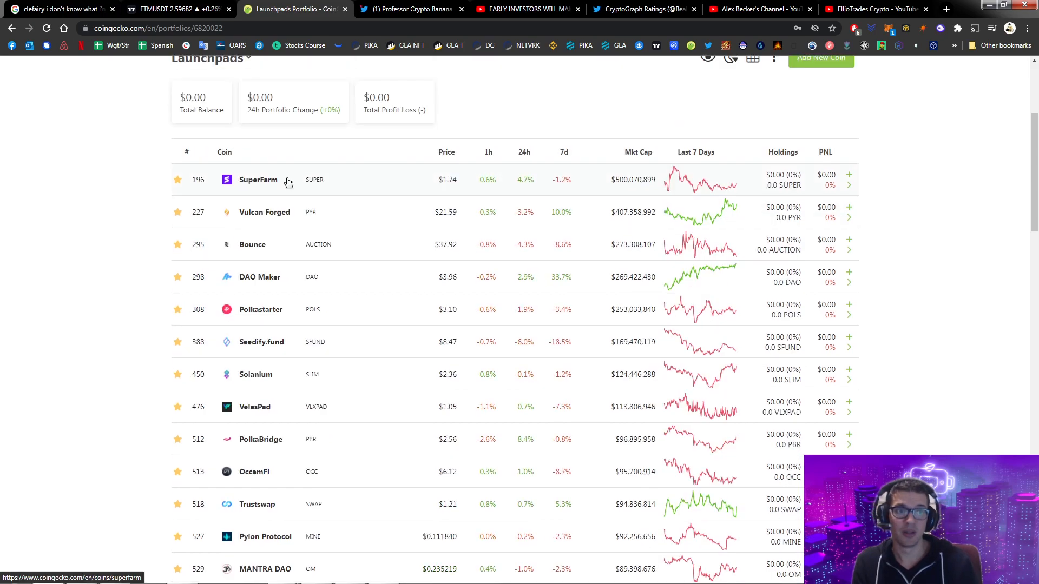
scroll(down, 3)
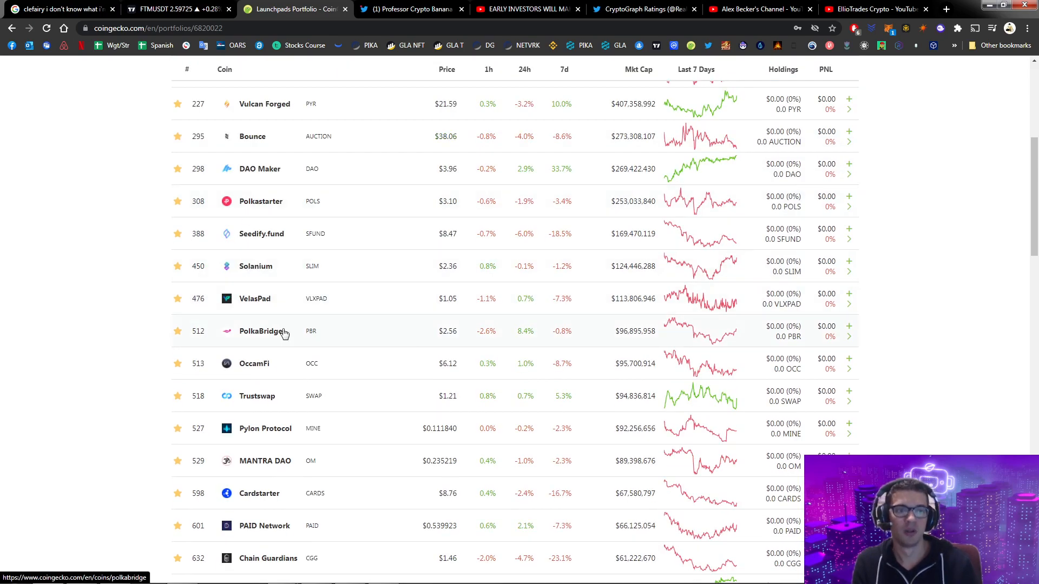
scroll(down, 3)
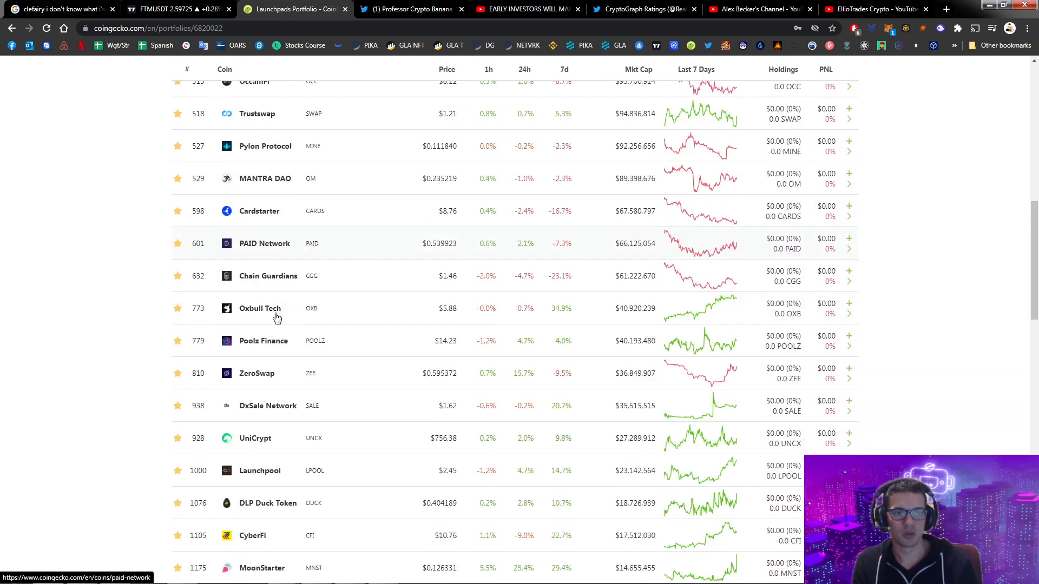
scroll(down, 3)
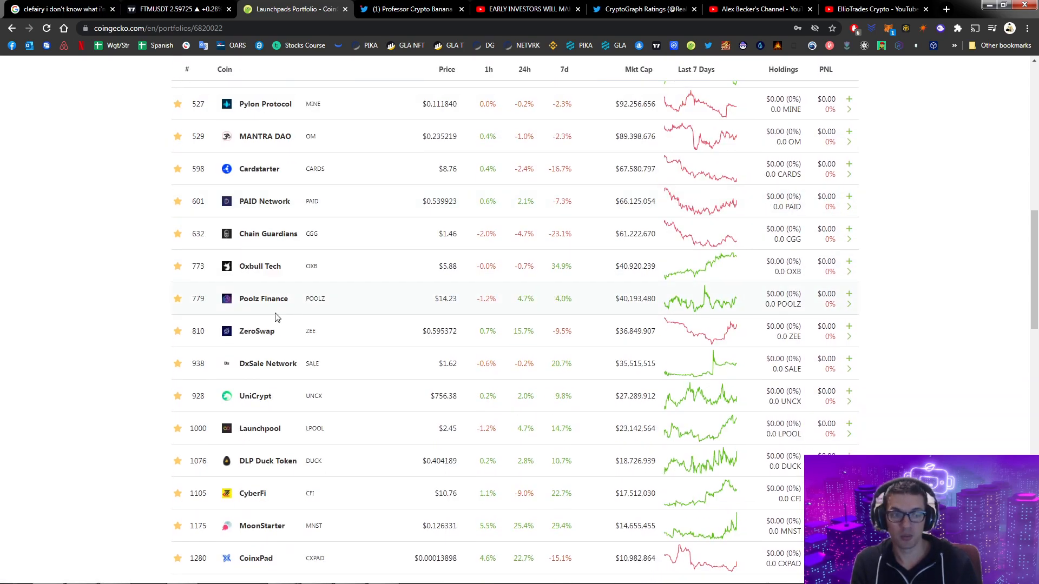
scroll(down, 3)
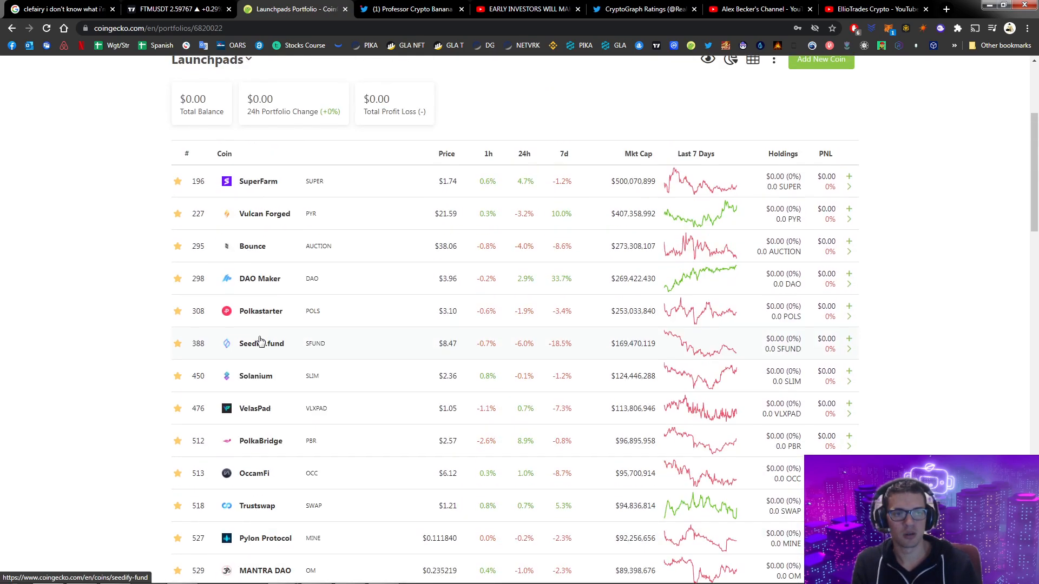
scroll(down, 3)
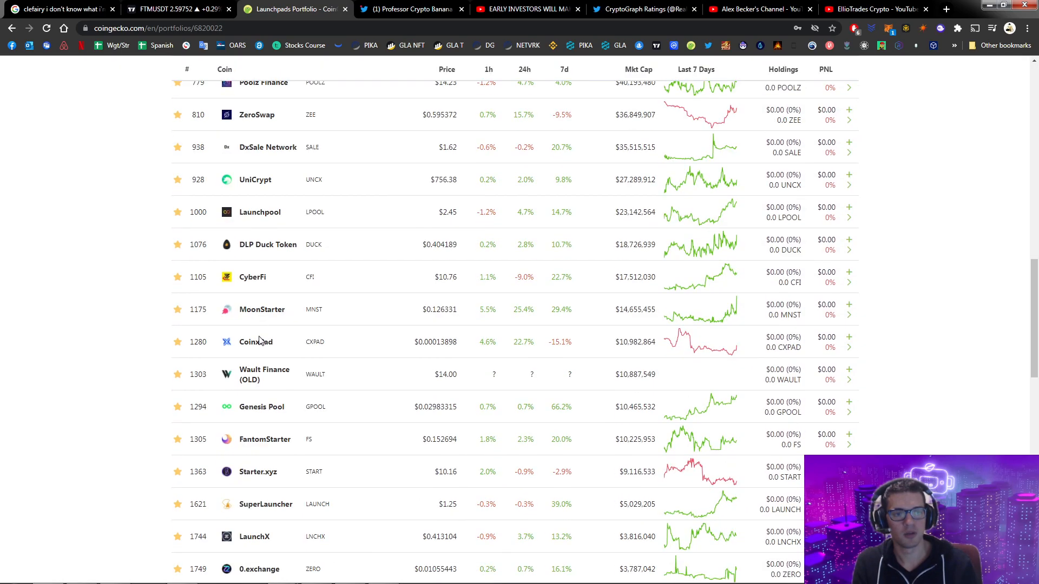
scroll(up, 3)
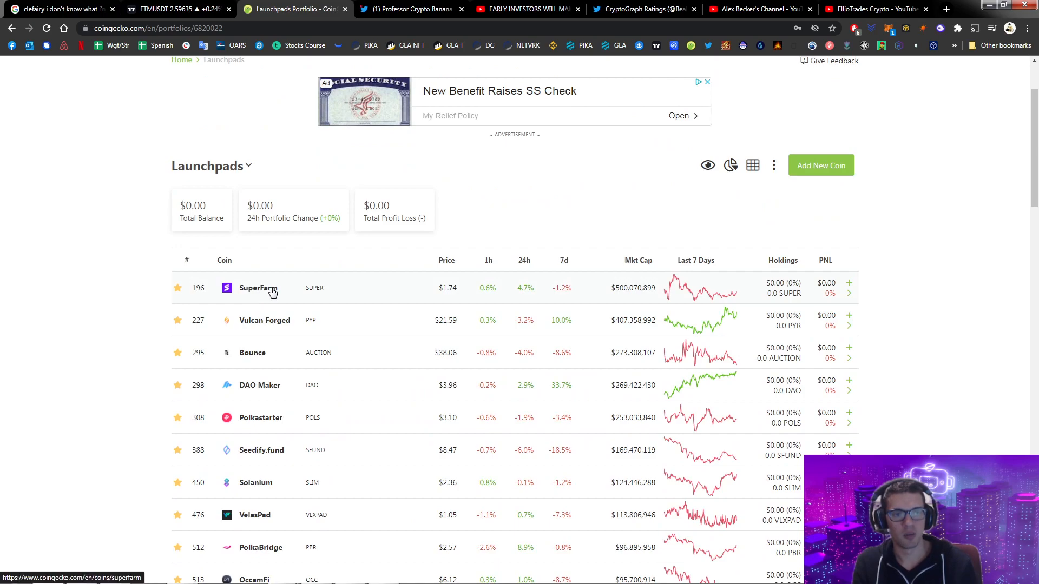
scroll(down, 3)
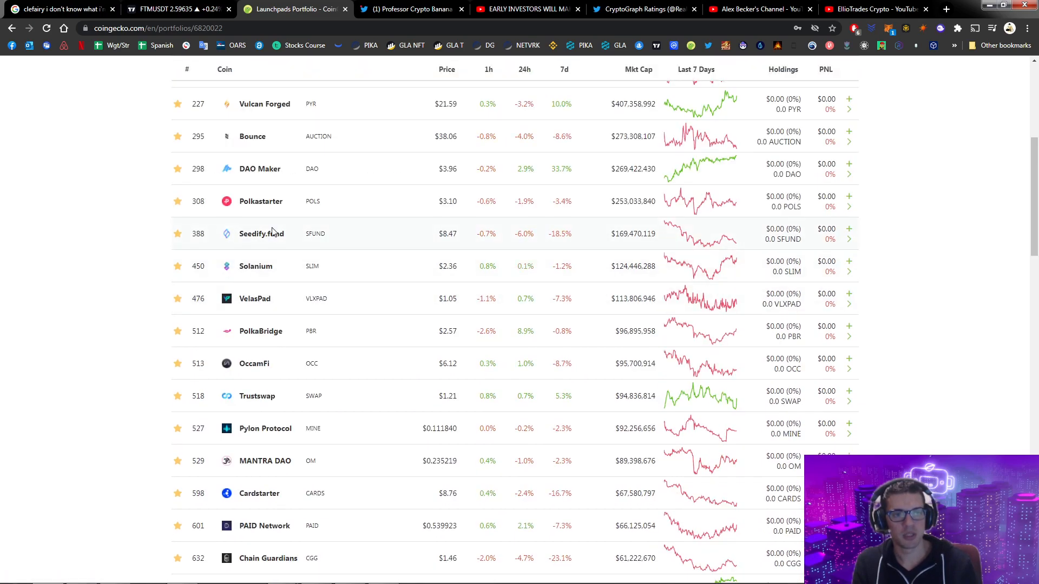
mouse_move(279, 279)
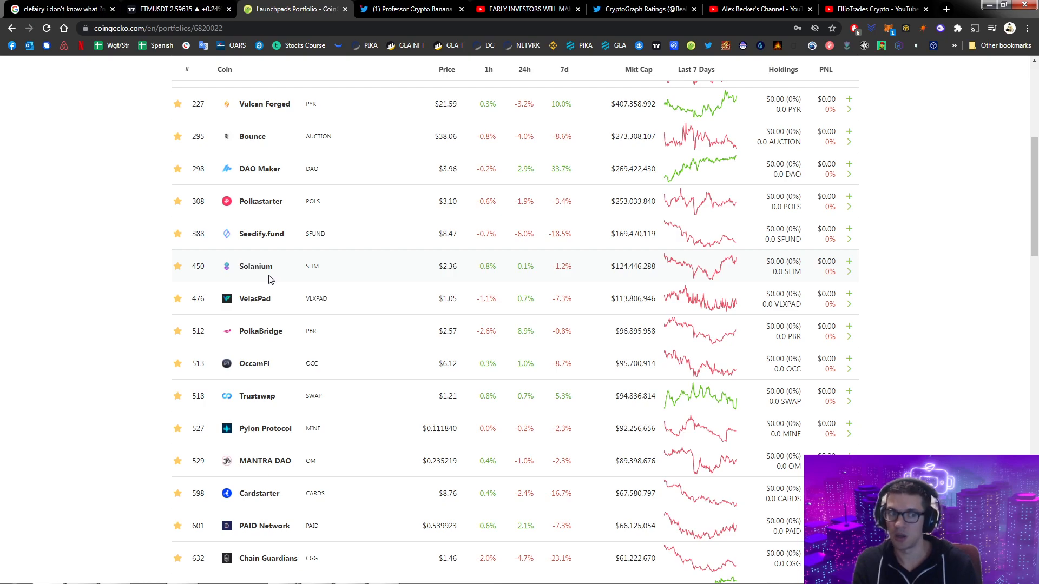
scroll(down, 3)
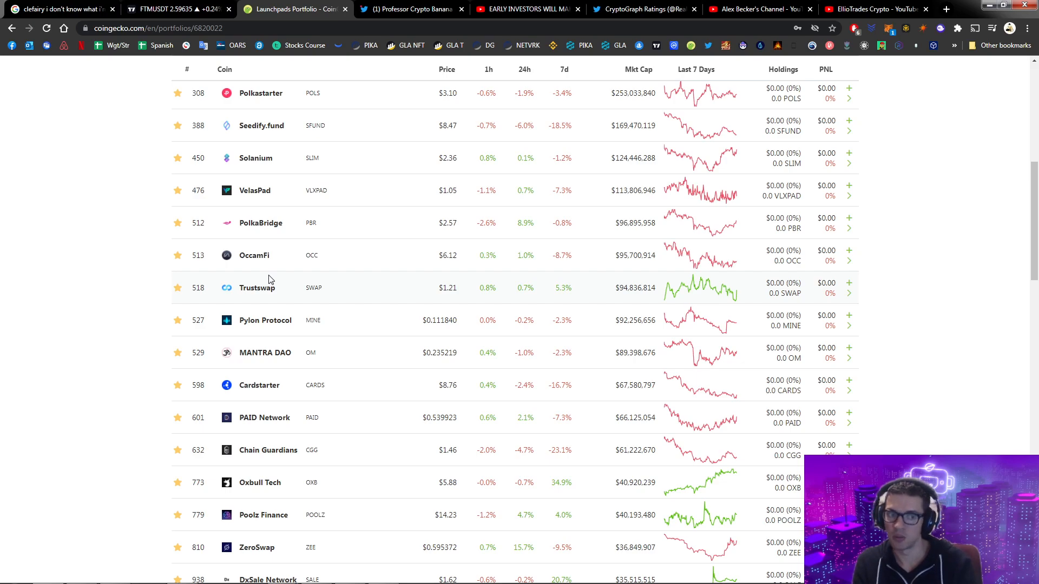
scroll(down, 3)
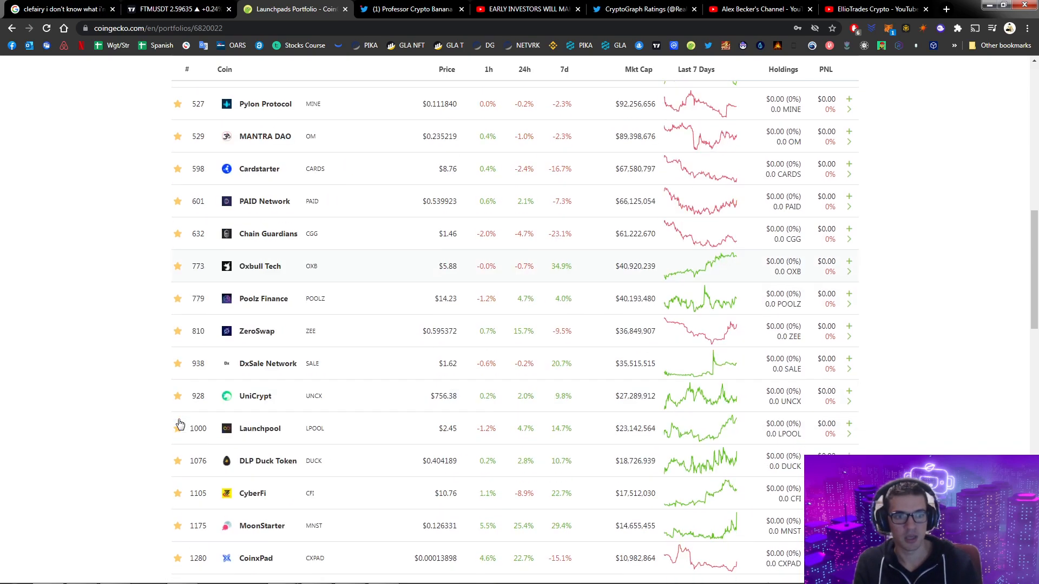
mouse_move(257, 314)
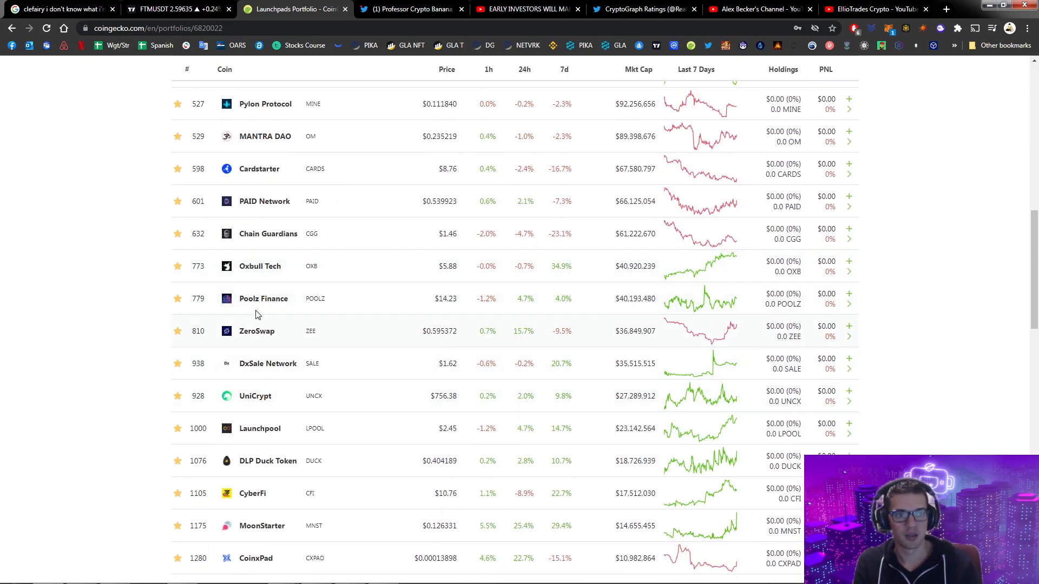
scroll(down, 3)
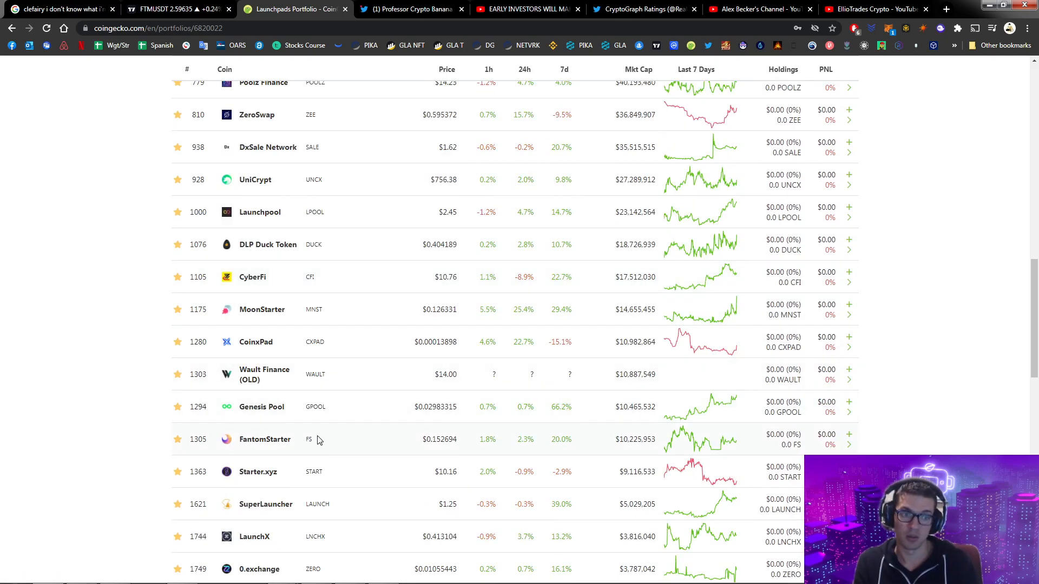
double_click(264, 440)
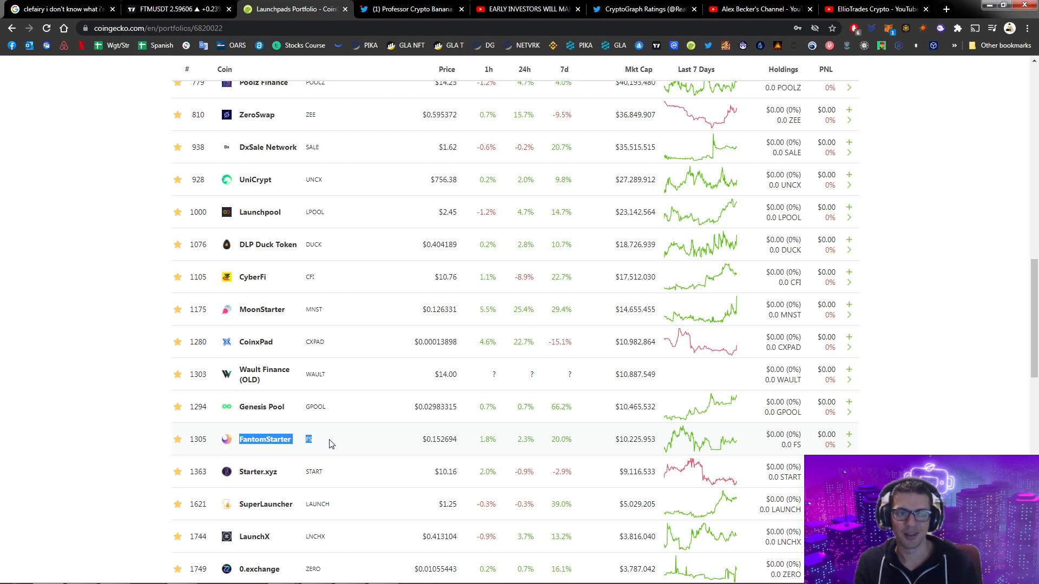
click(331, 445)
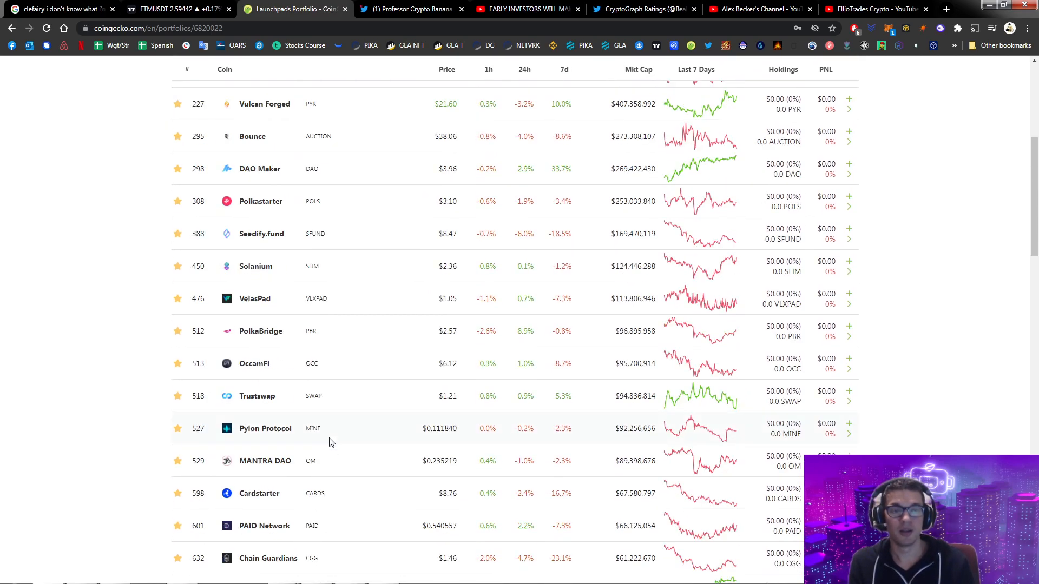
- Scroll the portfolio table, then switch to Professor Crypto Banana's gaming cryptos tweet
scroll(up, 3)
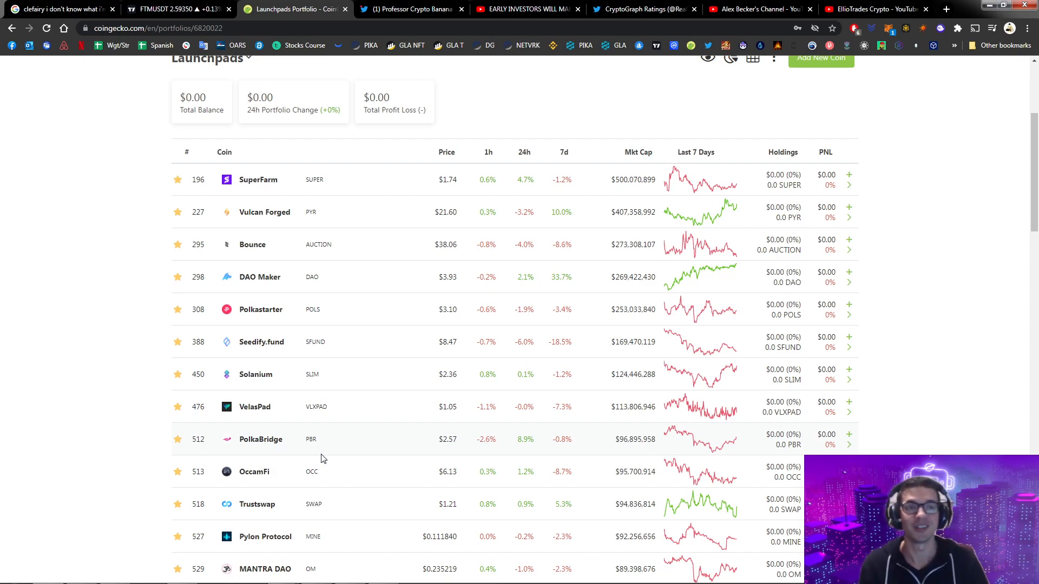
click(410, 9)
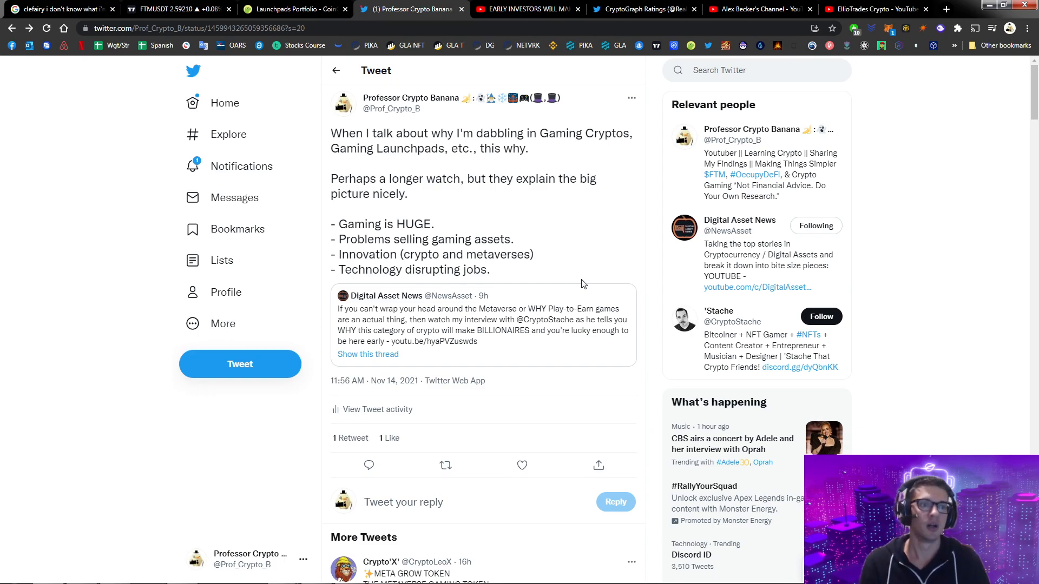
- Switch to the 'Early Investors Will Make Billions' Digital Asset News video tab
click(526, 9)
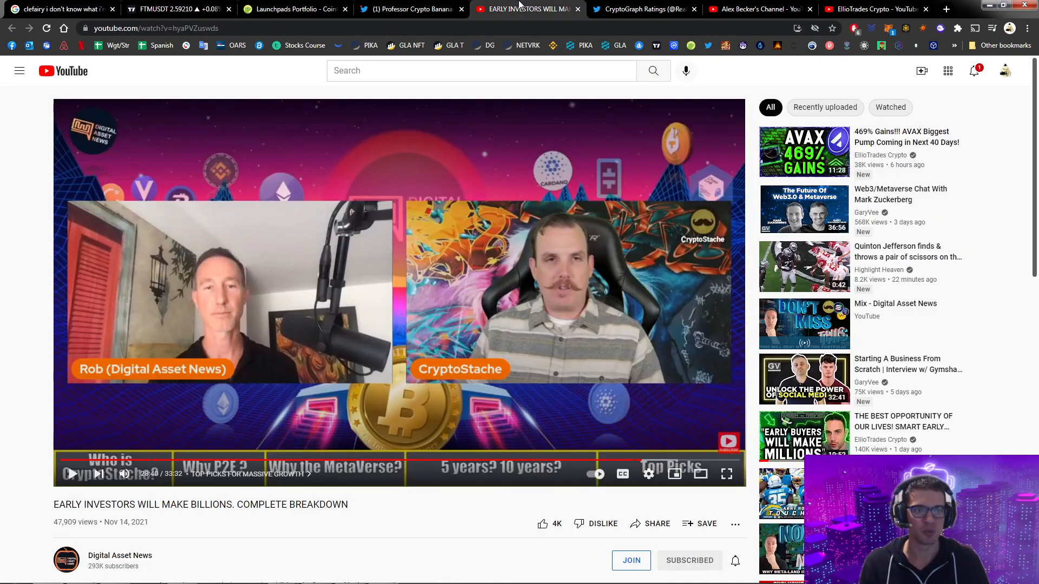
mouse_move(571, 312)
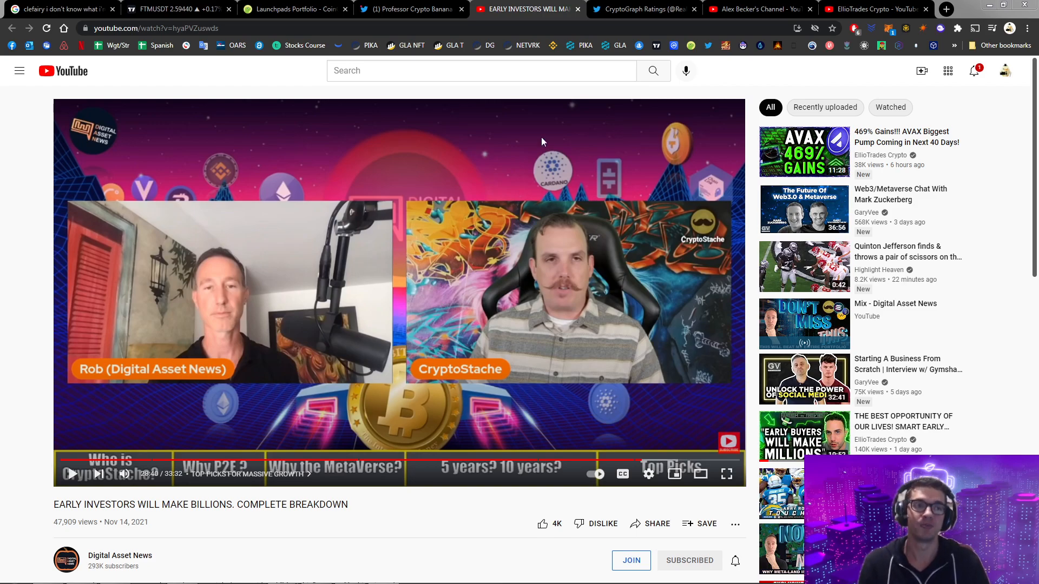
mouse_move(644, 9)
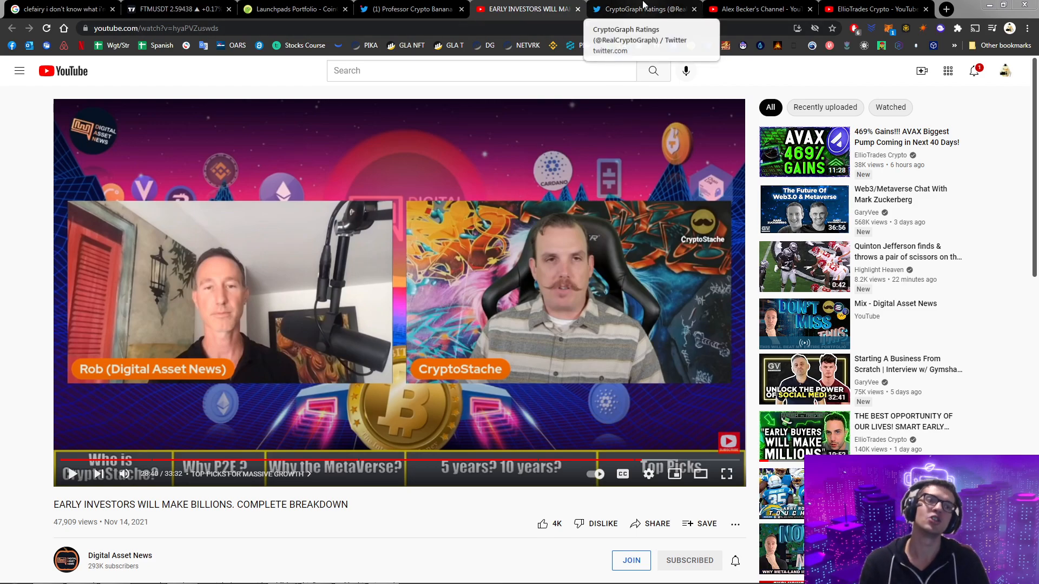
- Switch to the CryptoGraph Ratings tab, close its enlarged image, and scroll the profile
click(642, 9)
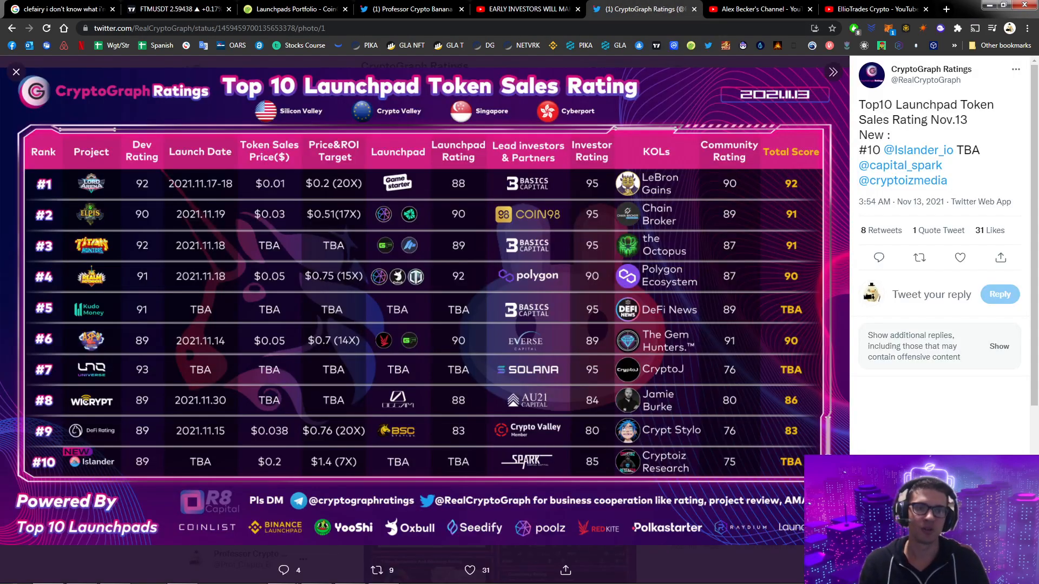
click(16, 71)
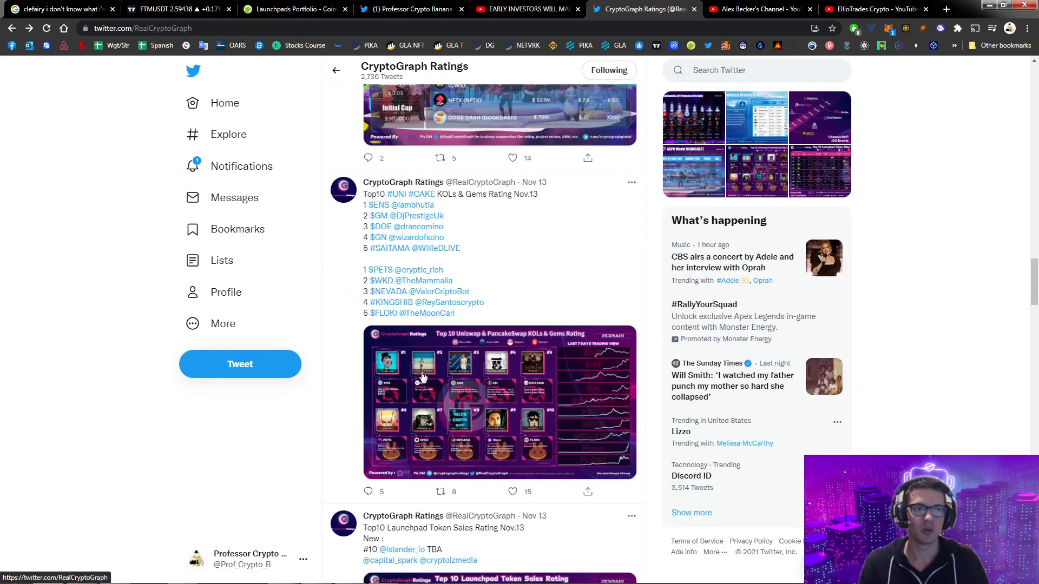
scroll(down, 3)
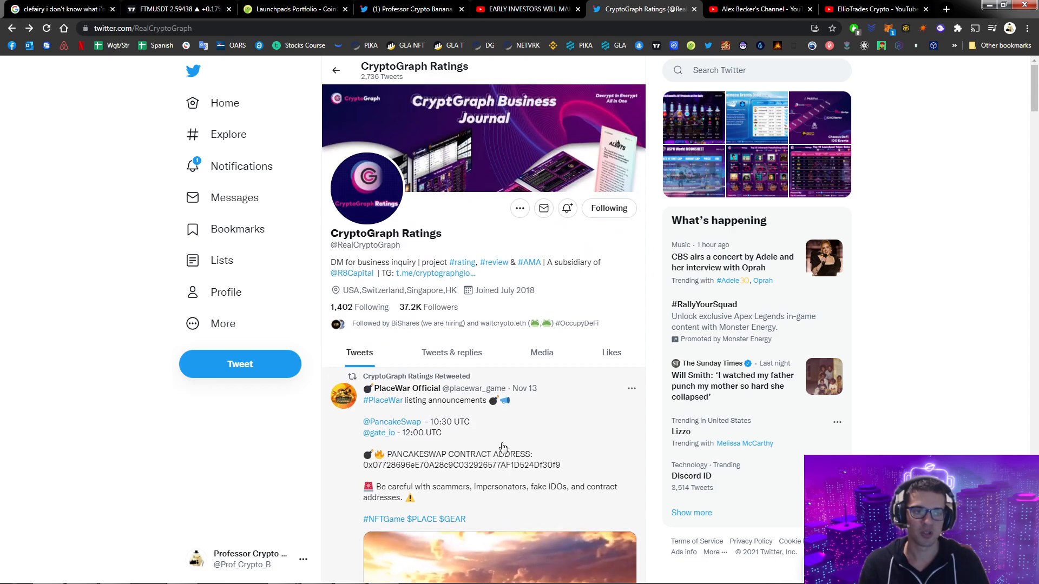
scroll(down, 3)
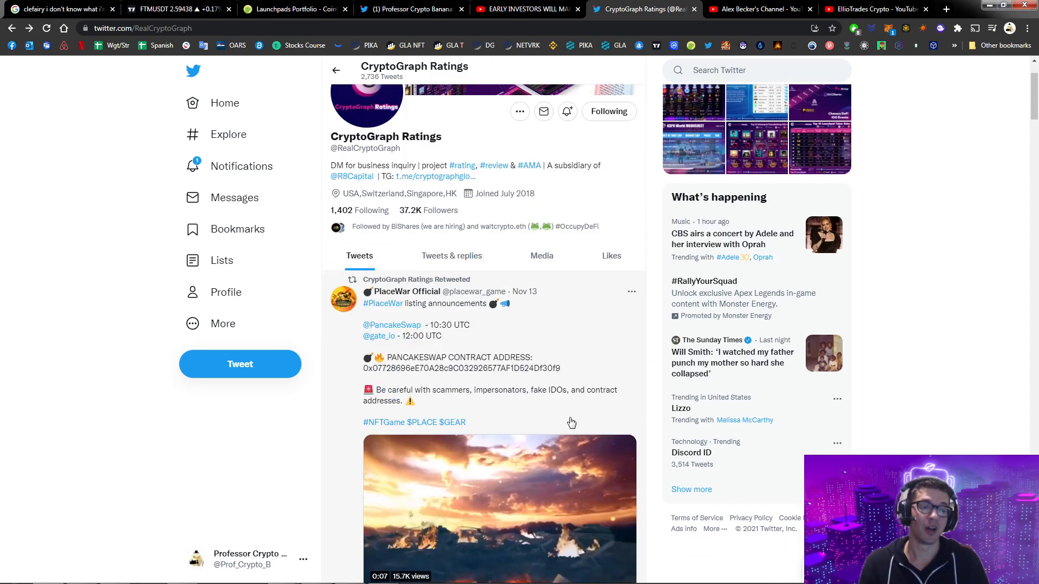
scroll(down, 3)
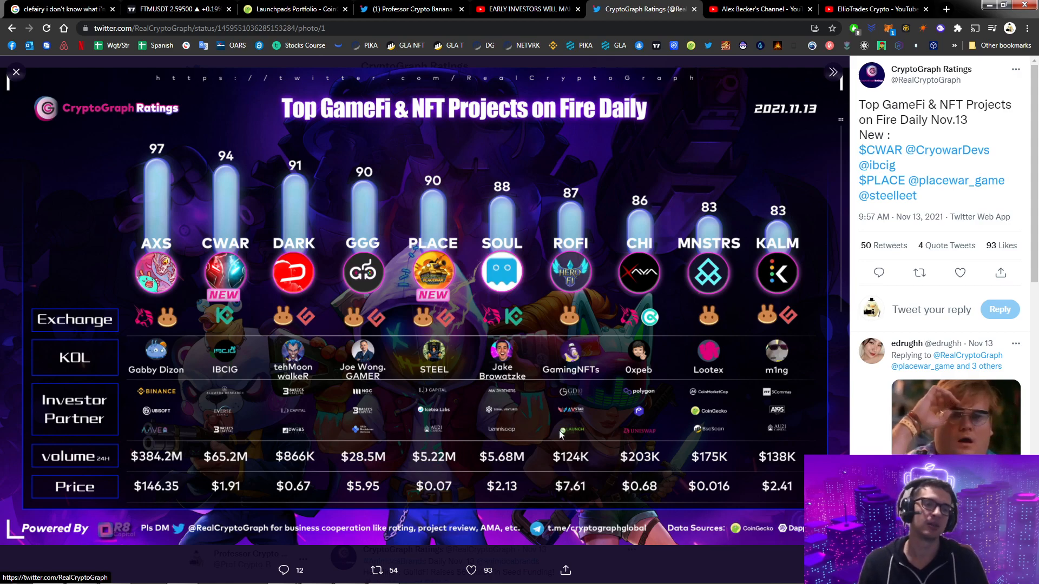
- Close the GameFi chart, scroll the profile, and re-enlarge the Nov. 13 Top GameFi & NFT chart
click(18, 71)
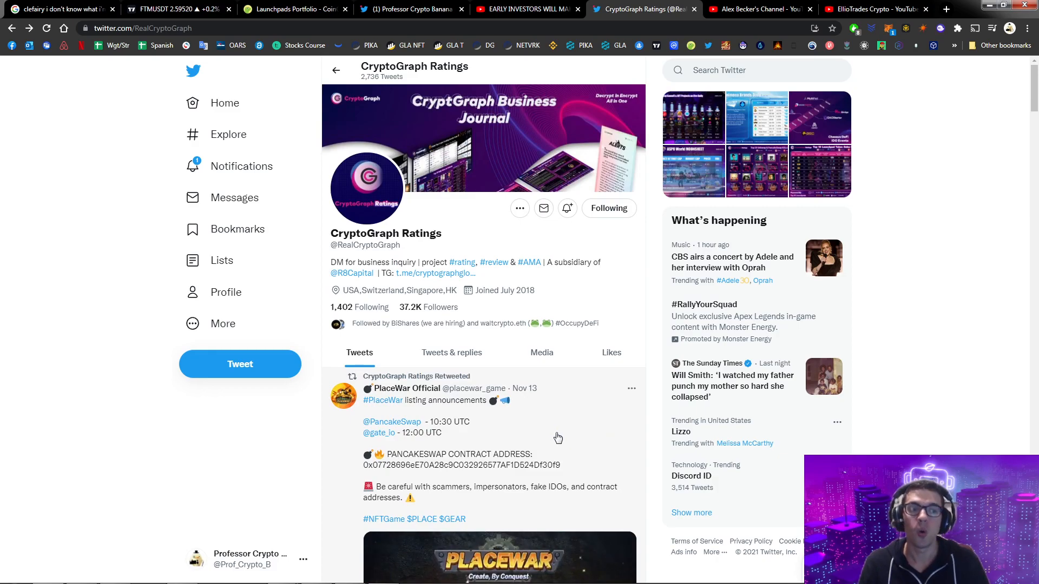
scroll(down, 3)
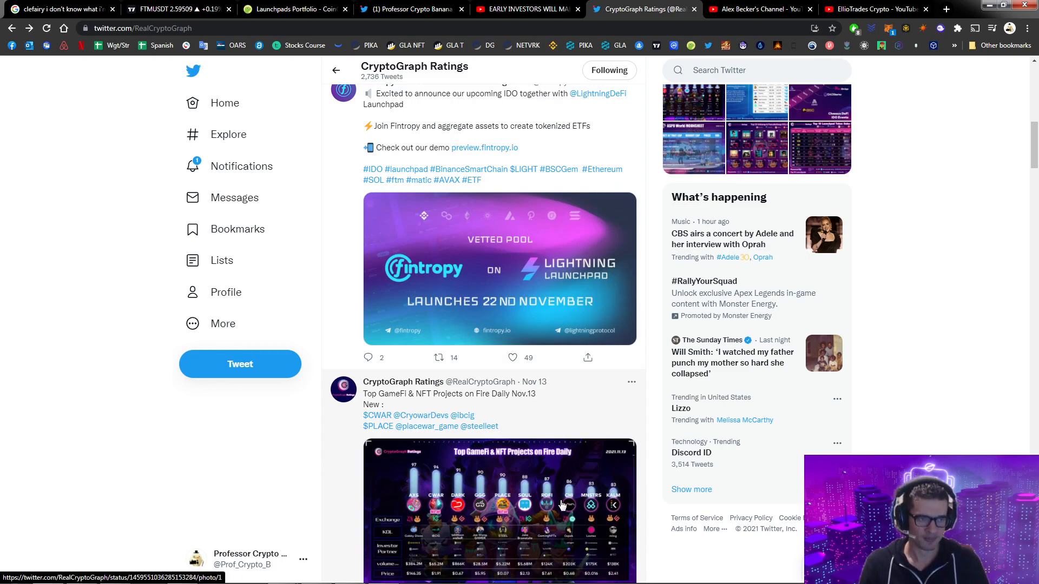
mouse_move(563, 485)
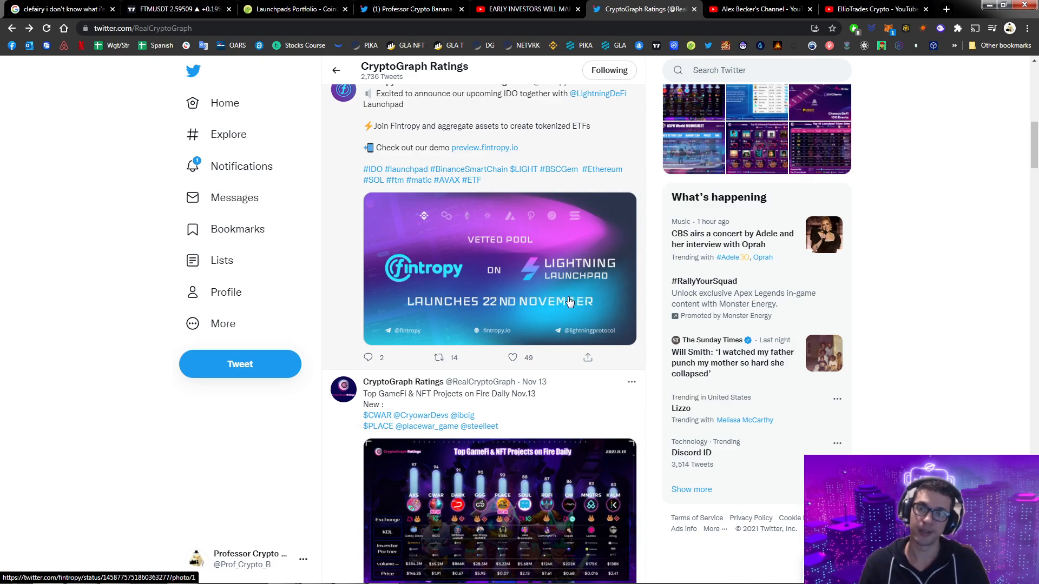
scroll(down, 3)
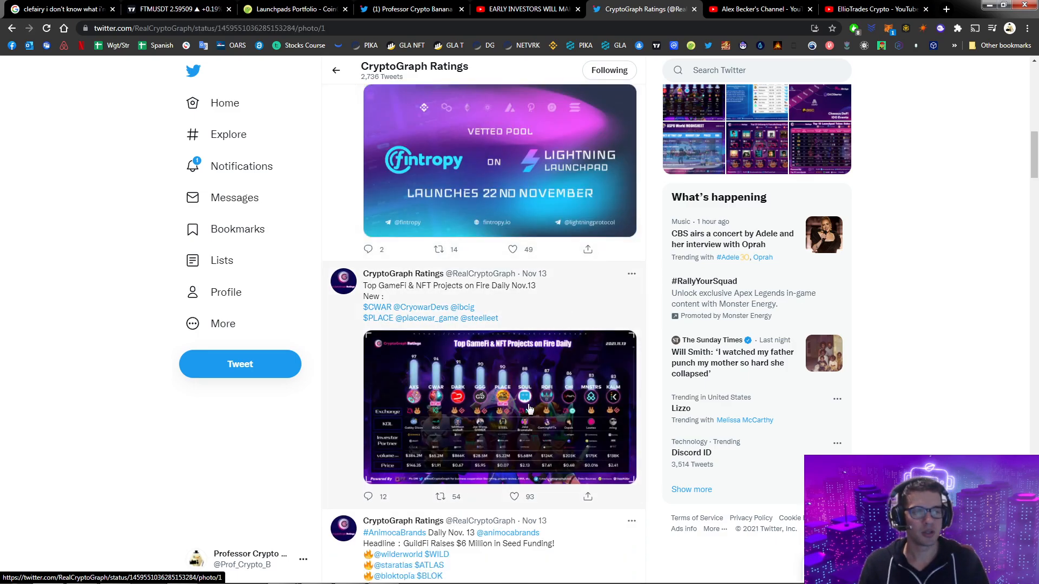
click(529, 408)
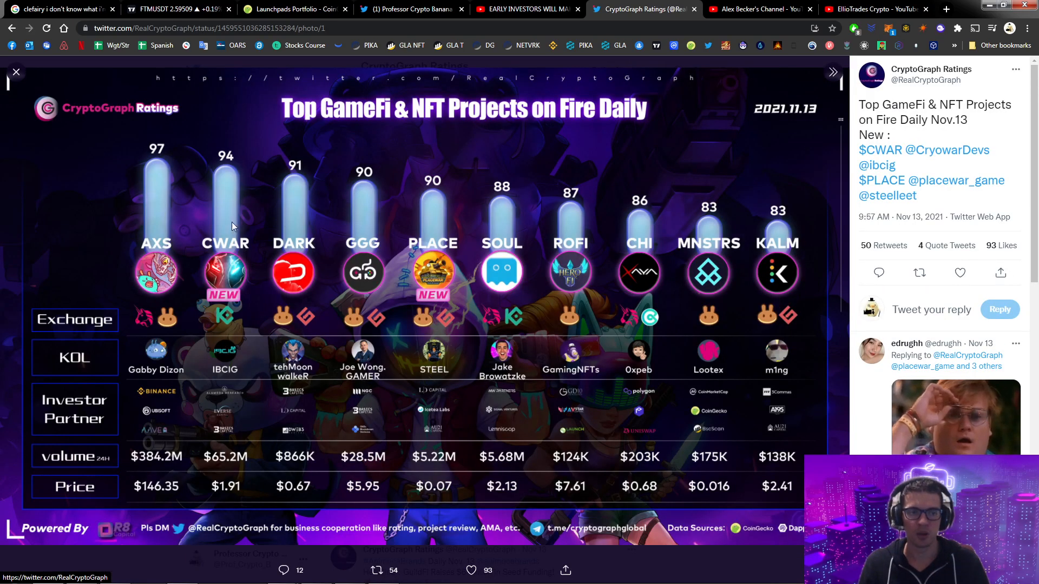
mouse_move(228, 494)
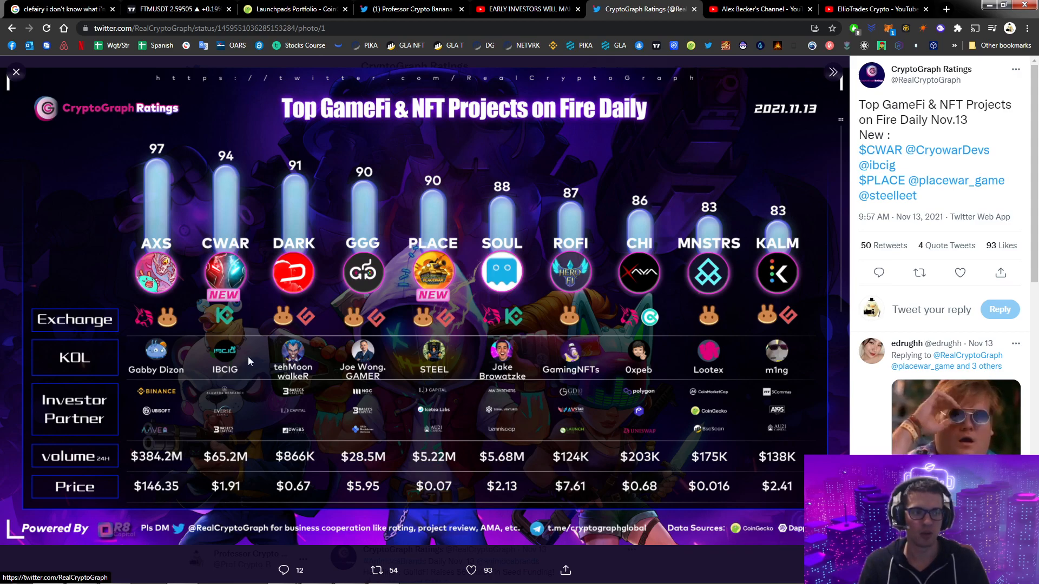
mouse_move(527, 278)
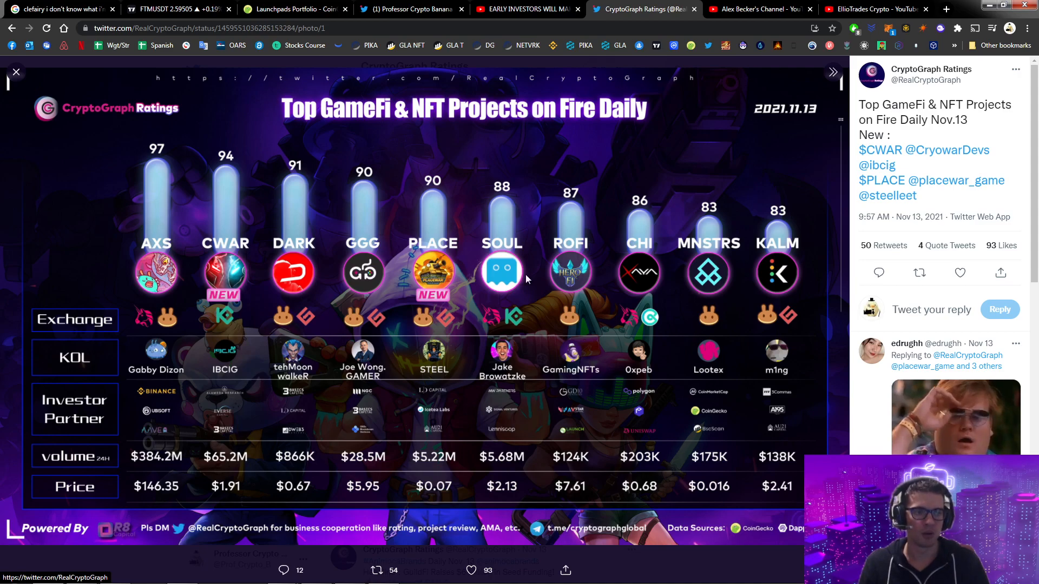
mouse_move(374, 246)
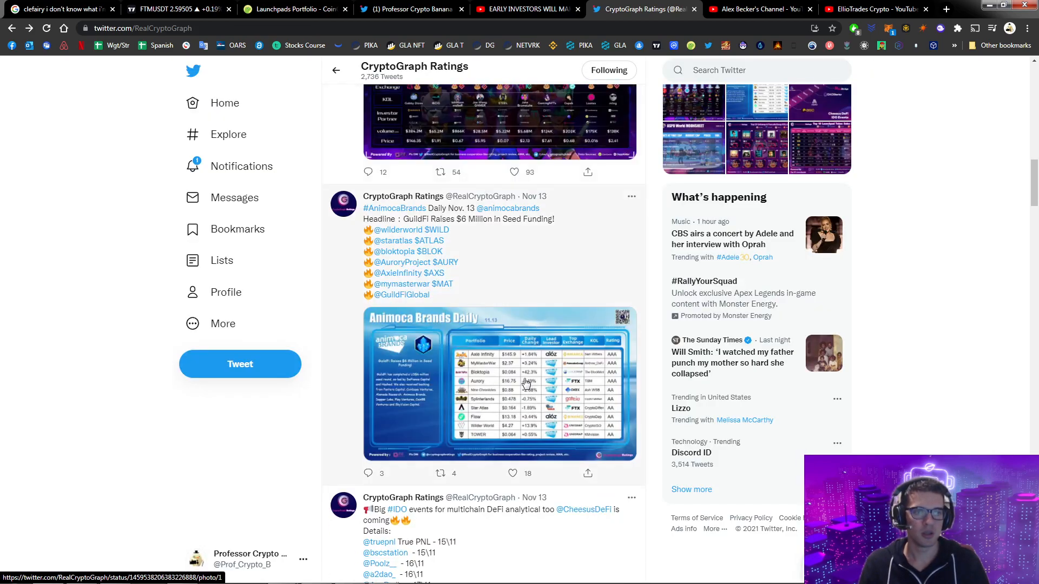
- View the Animoca Brands Daily chart full size, close it, and scroll further down the feed
click(526, 383)
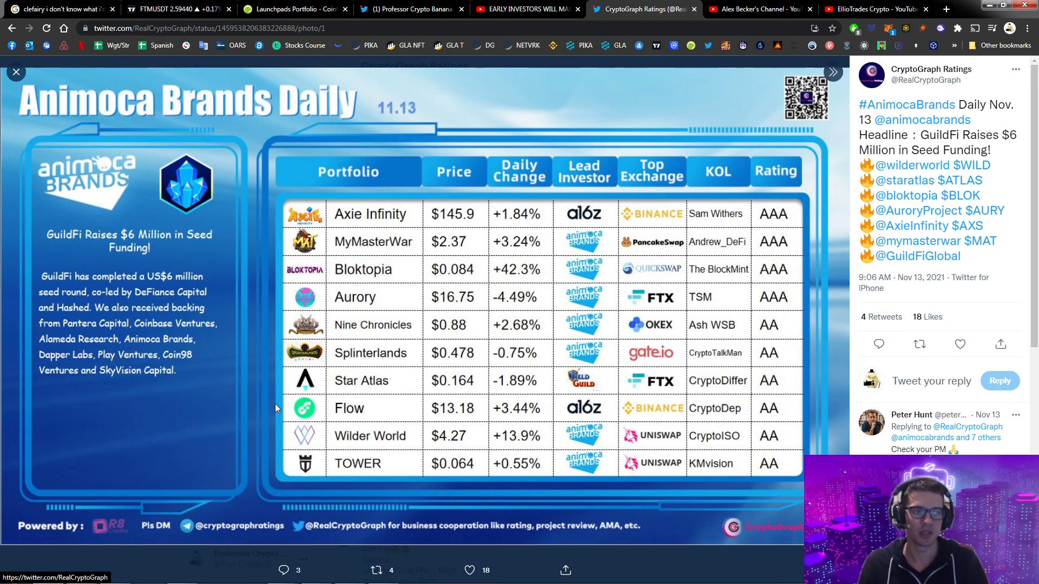
click(17, 72)
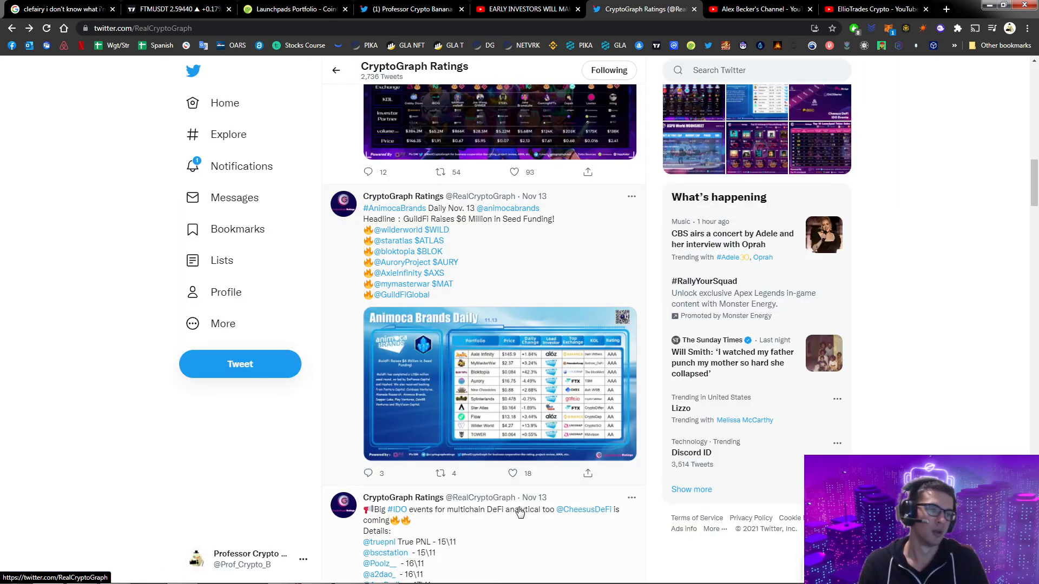
scroll(down, 3)
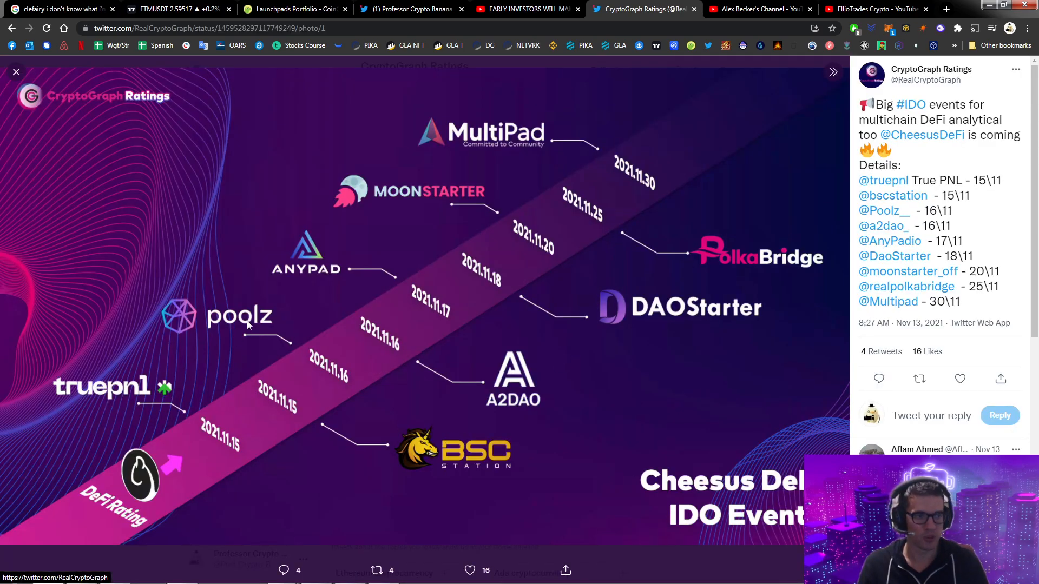
mouse_move(516, 114)
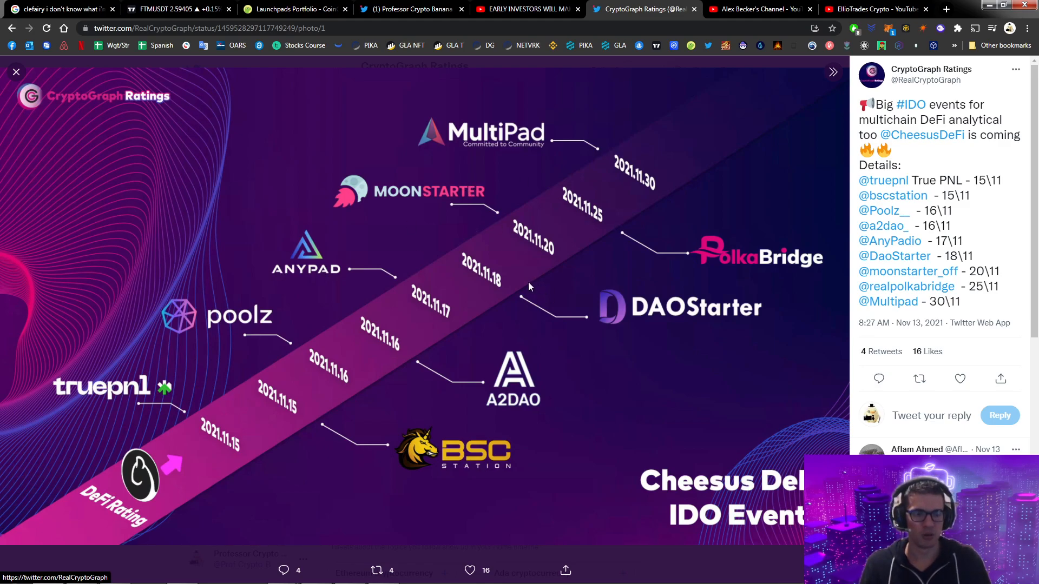
mouse_move(715, 276)
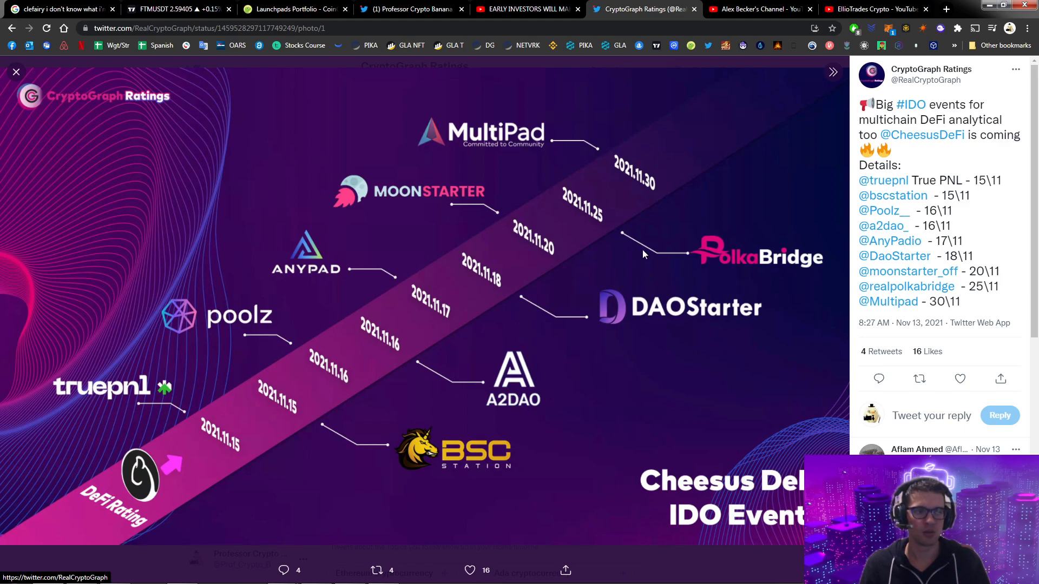
mouse_move(439, 219)
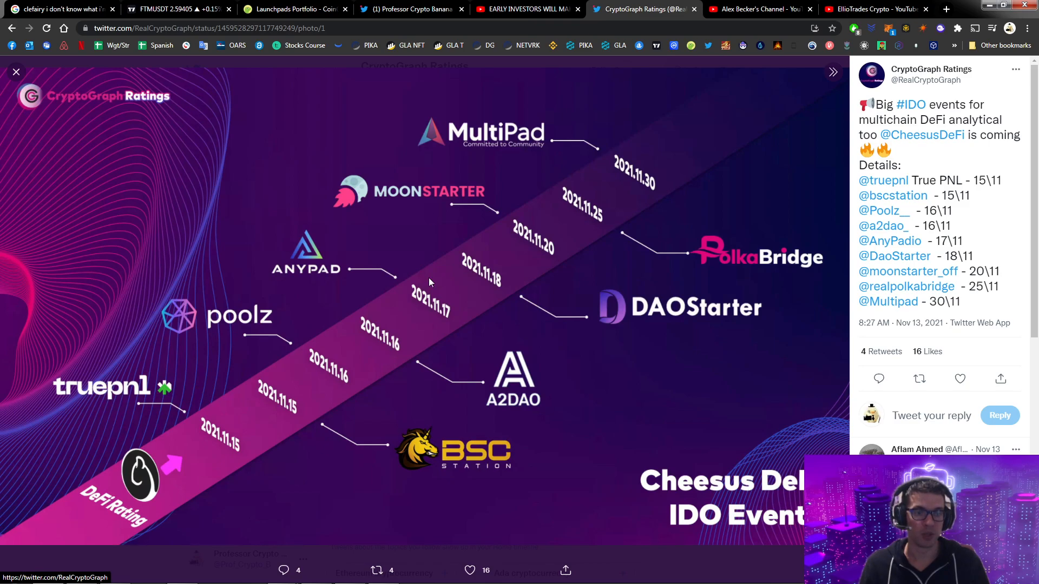
mouse_move(313, 412)
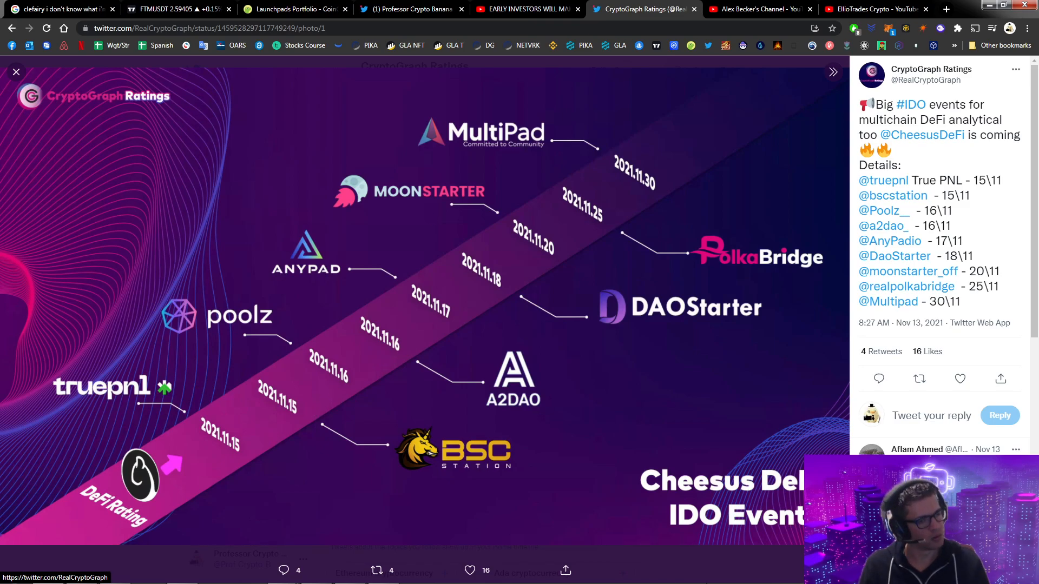
mouse_move(282, 351)
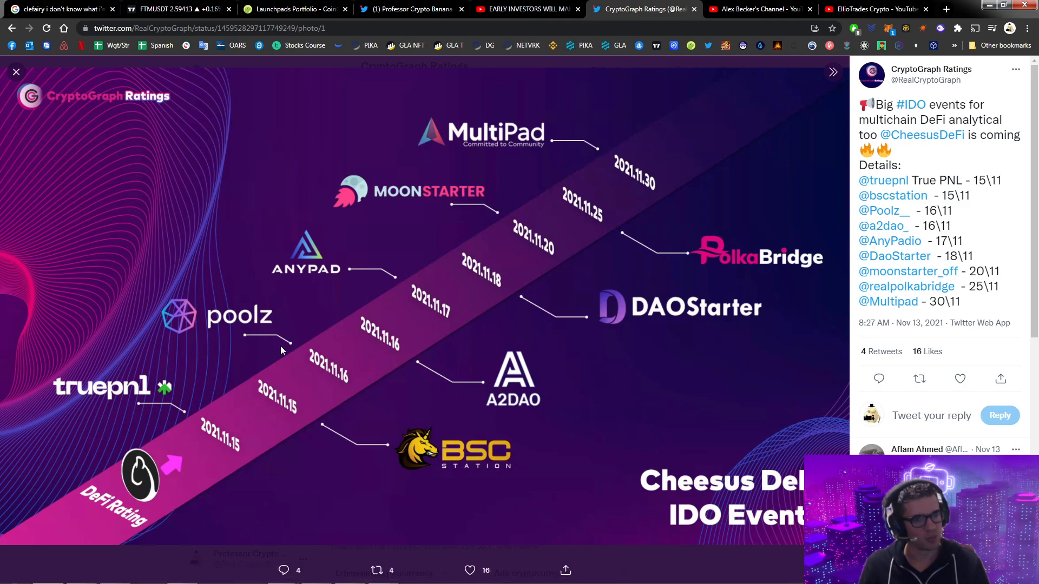
mouse_move(368, 382)
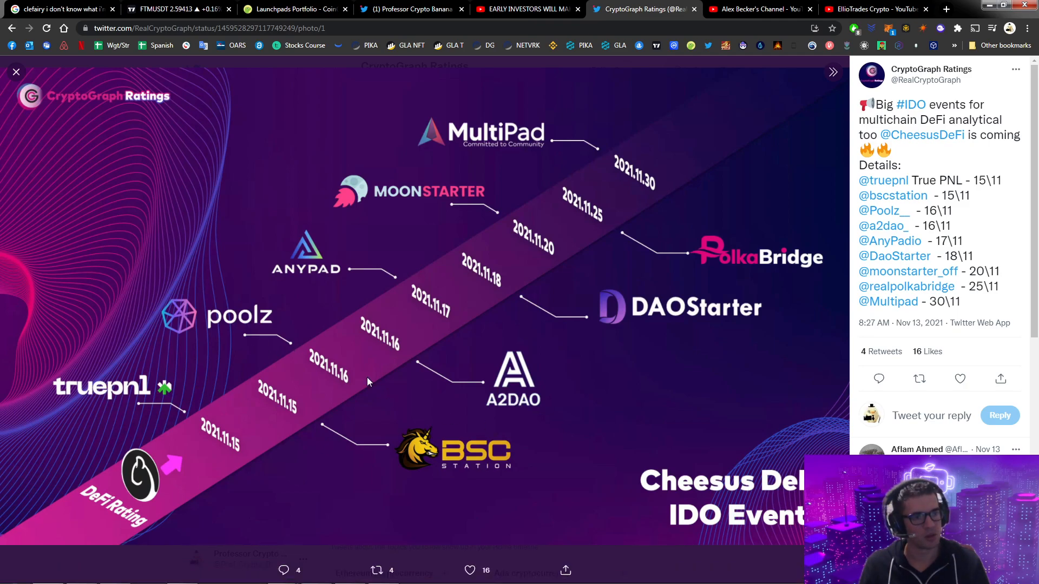
mouse_move(393, 278)
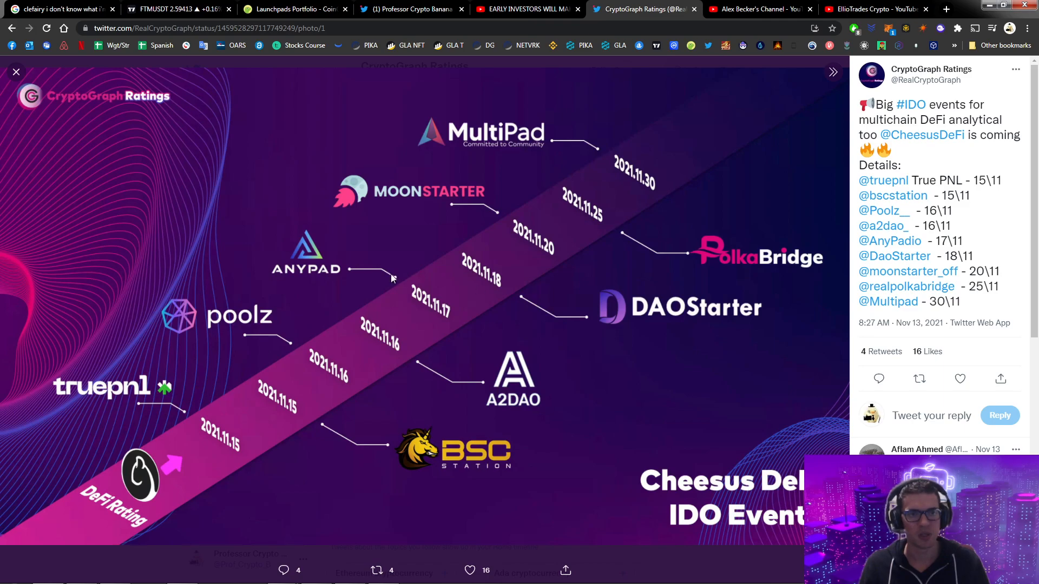
- Close the Cheesus DeFi timeline, view and close the ASPO World MOONSHEET chart, then scroll on
click(16, 72)
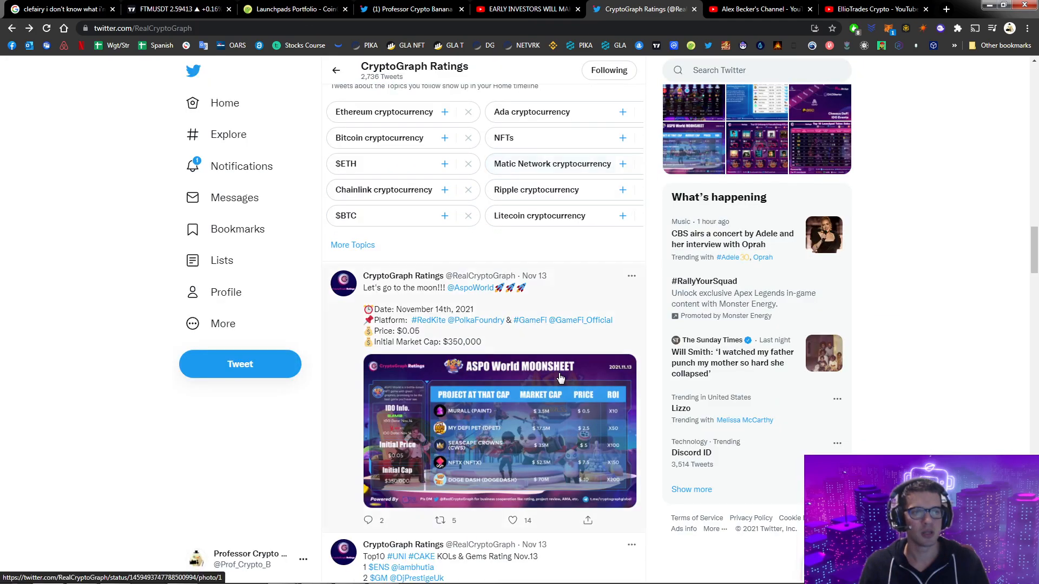
scroll(down, 3)
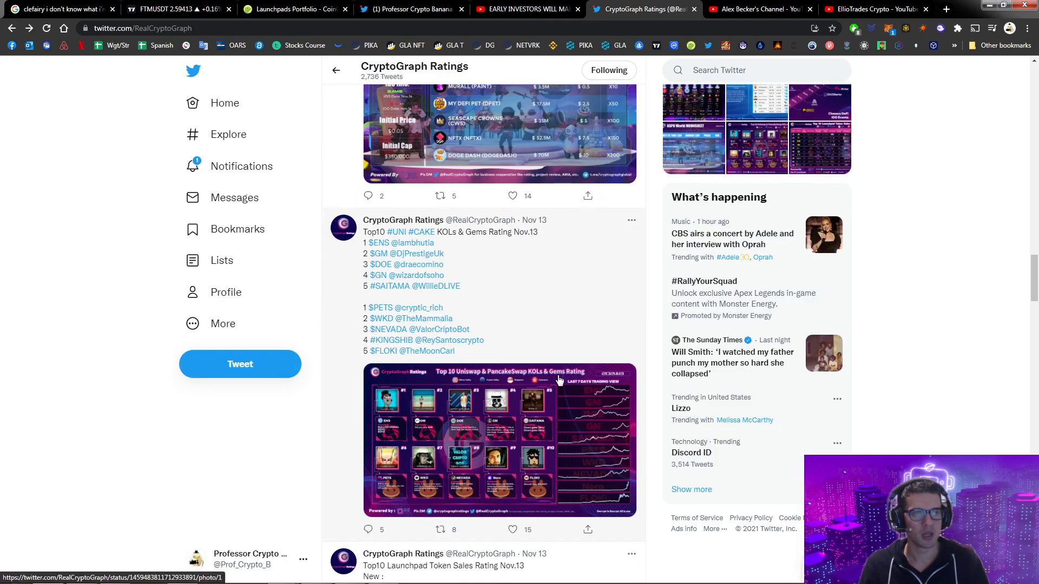
click(493, 130)
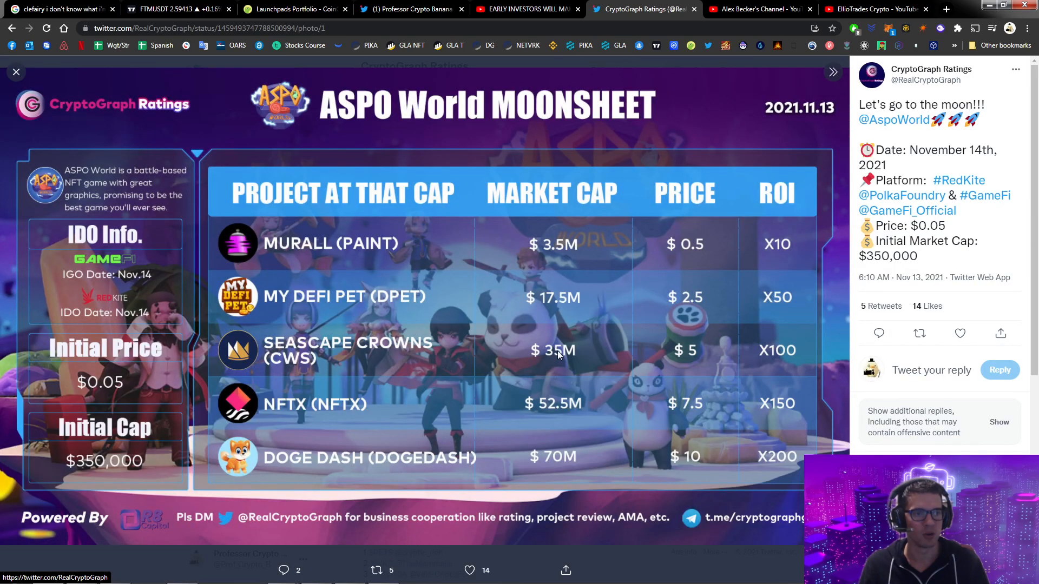
mouse_move(214, 231)
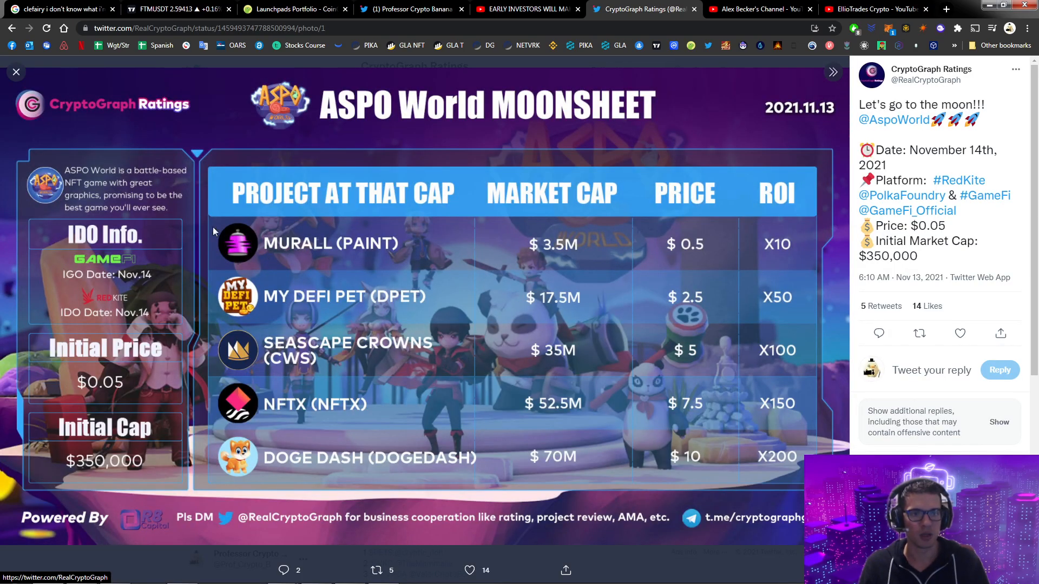
mouse_move(69, 253)
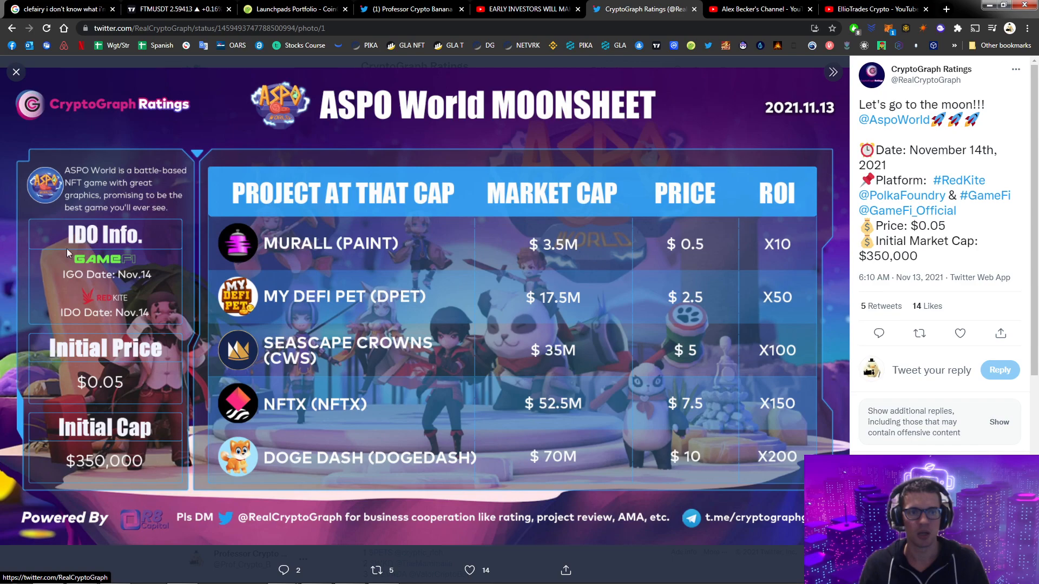
mouse_move(188, 308)
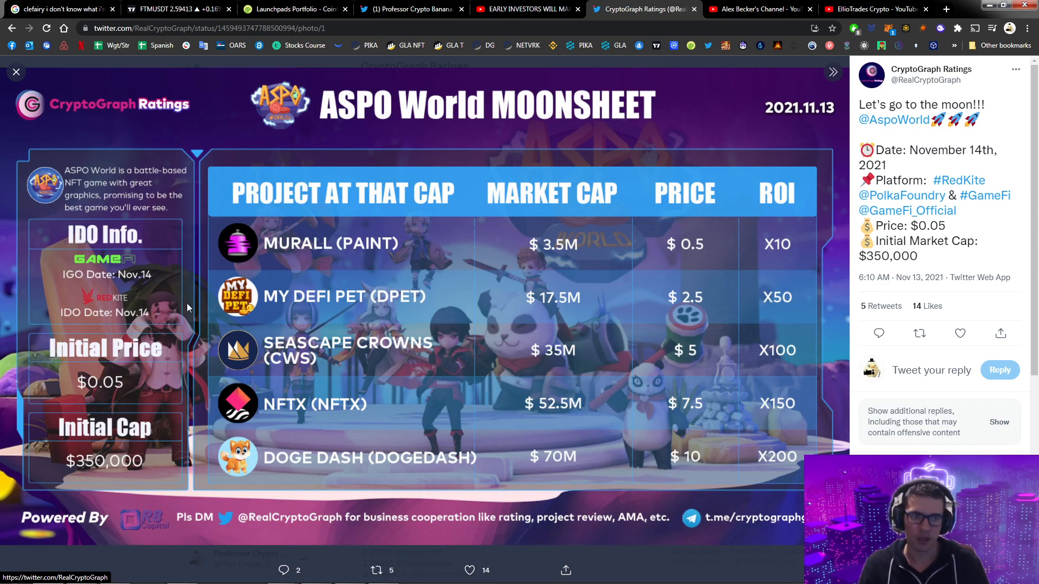
click(16, 71)
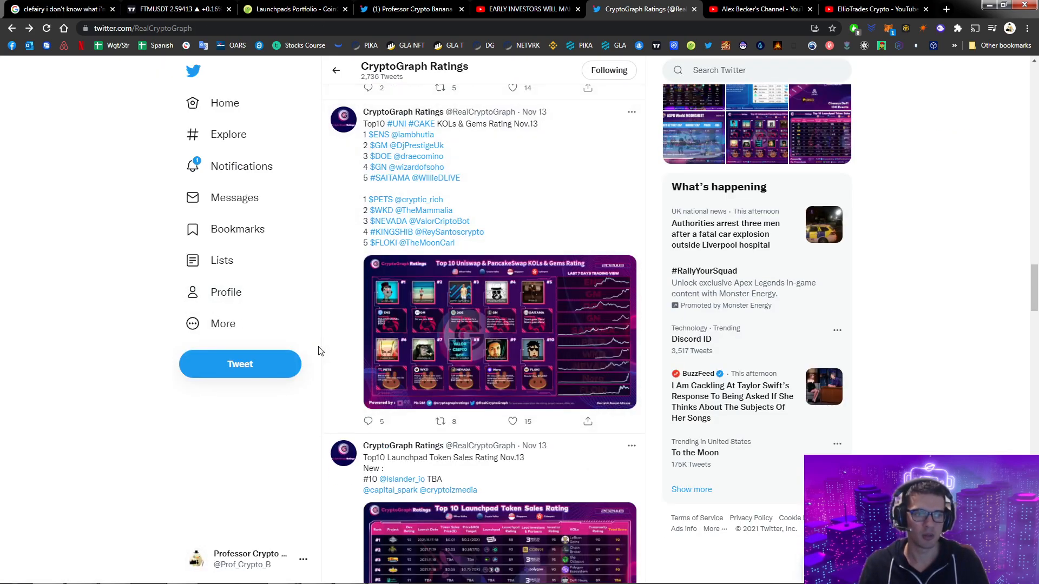
scroll(down, 3)
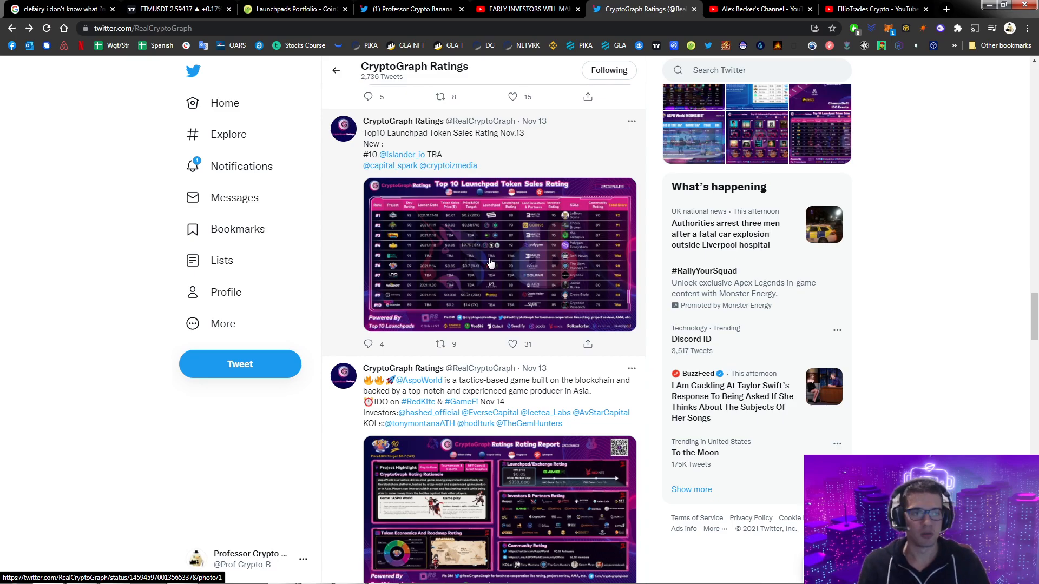
click(490, 262)
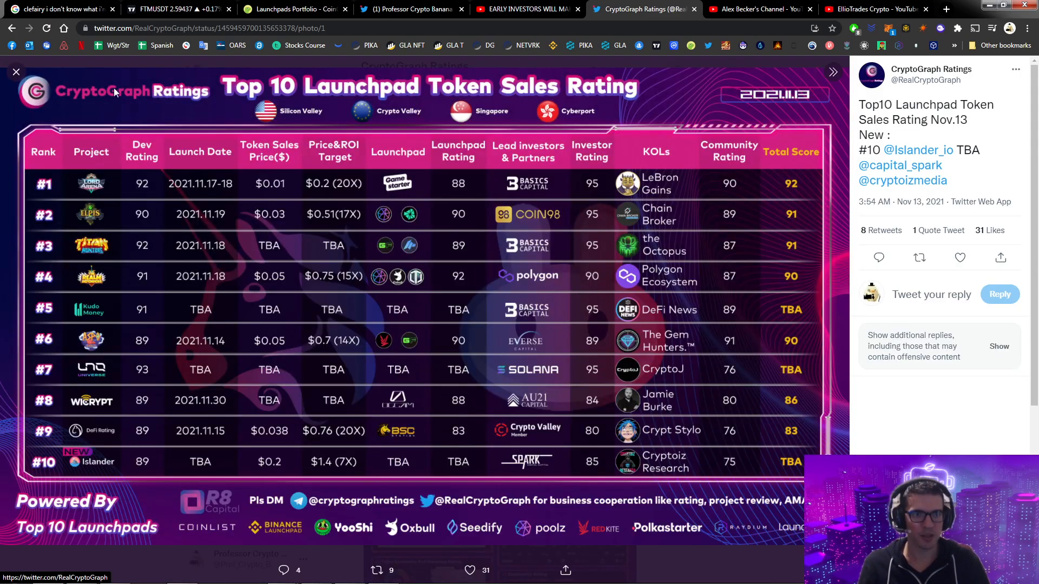
mouse_move(403, 115)
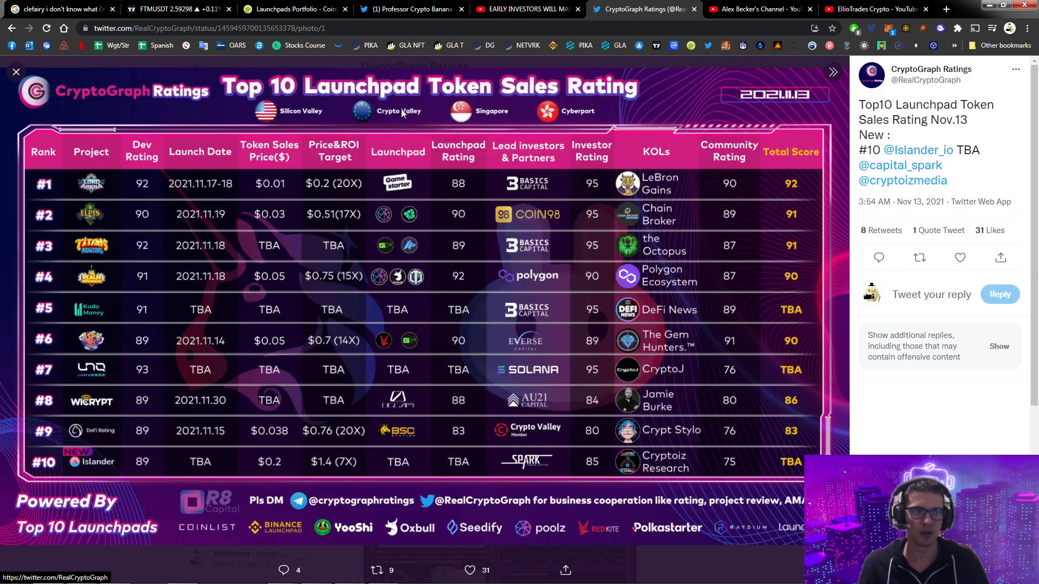
mouse_move(289, 113)
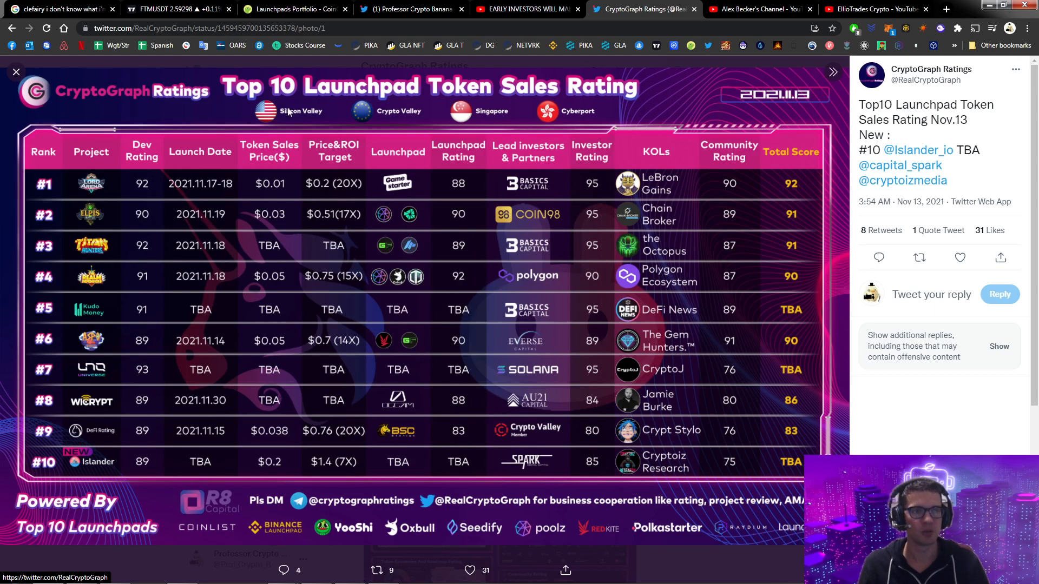
mouse_move(735, 407)
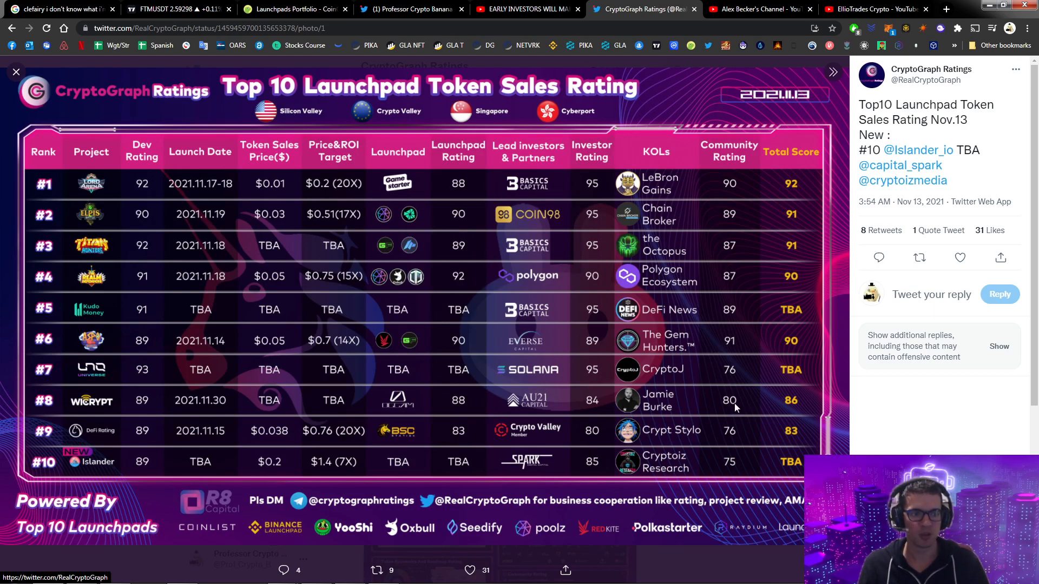
mouse_move(397, 444)
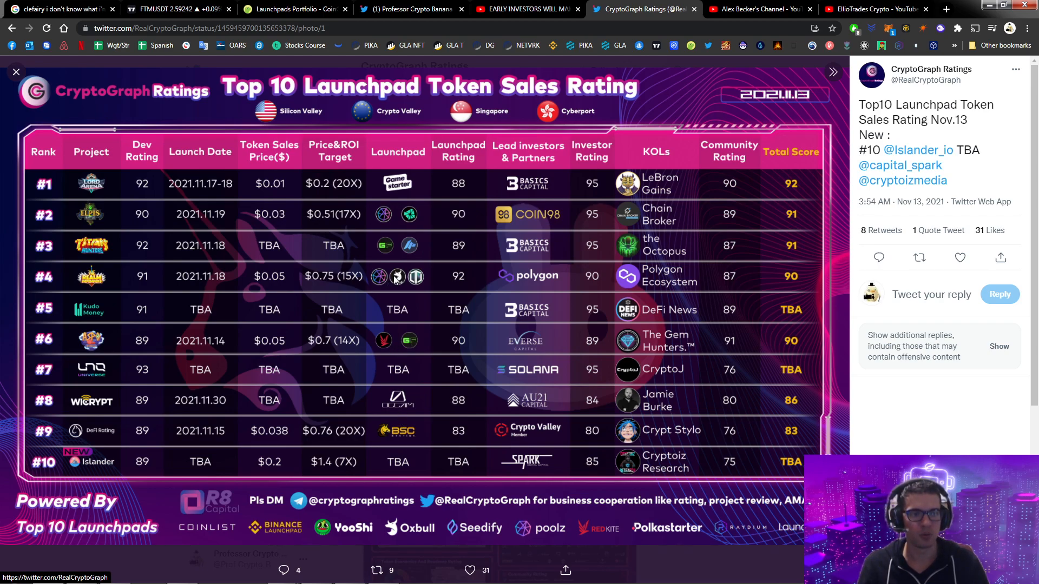
mouse_move(414, 288)
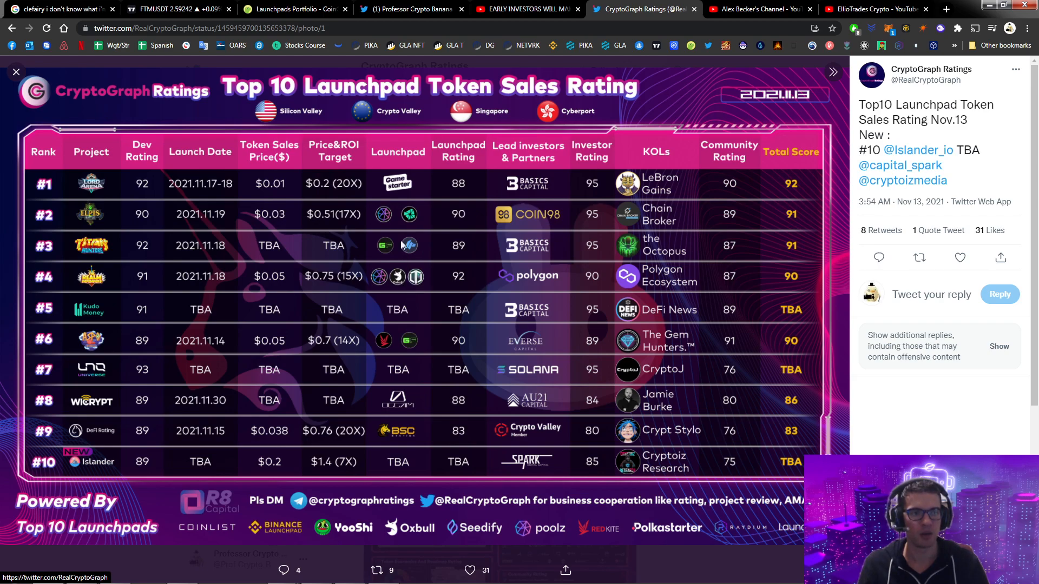
click(17, 72)
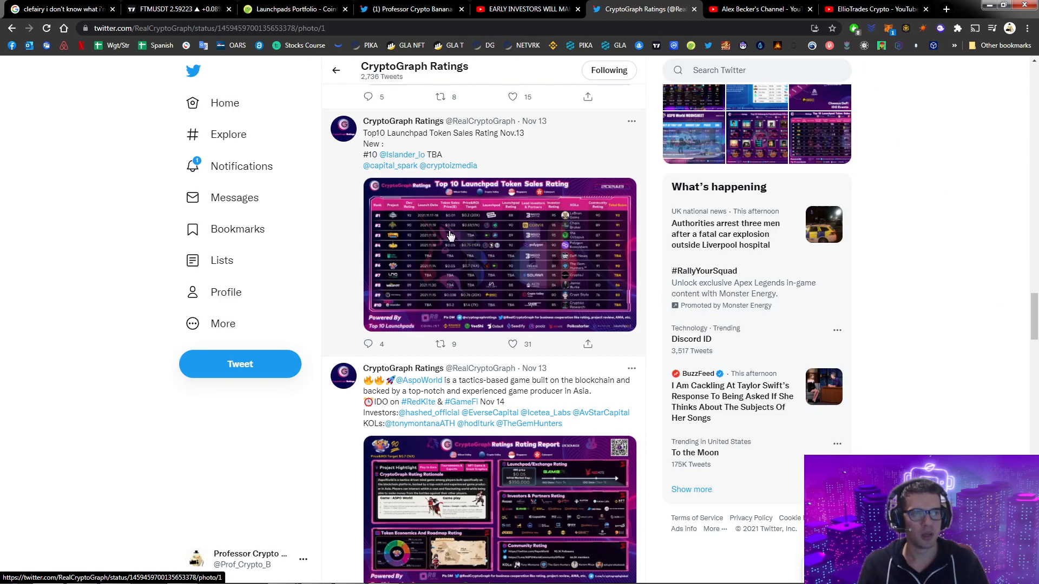
click(450, 235)
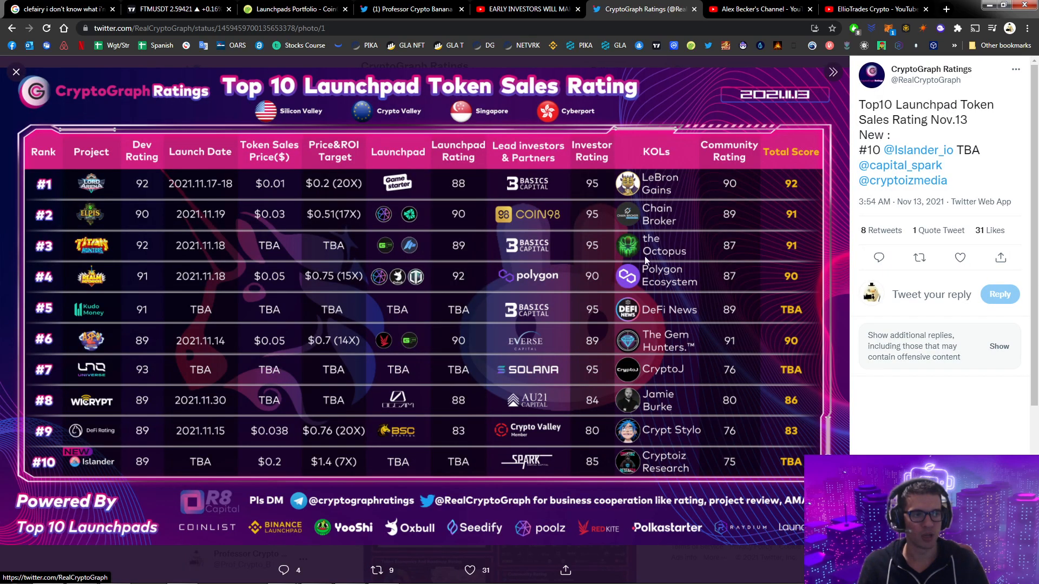
mouse_move(657, 161)
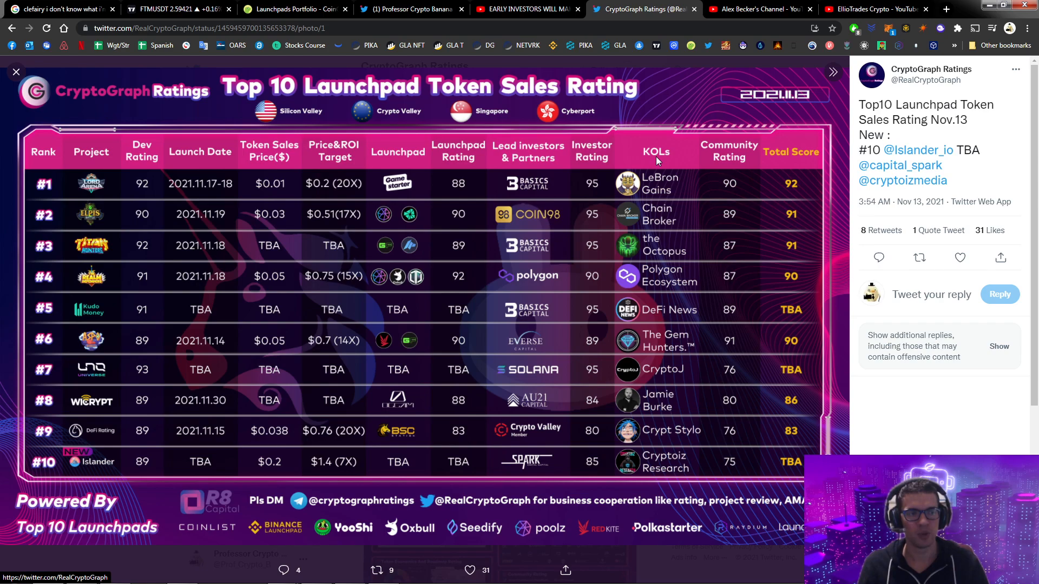
mouse_move(680, 240)
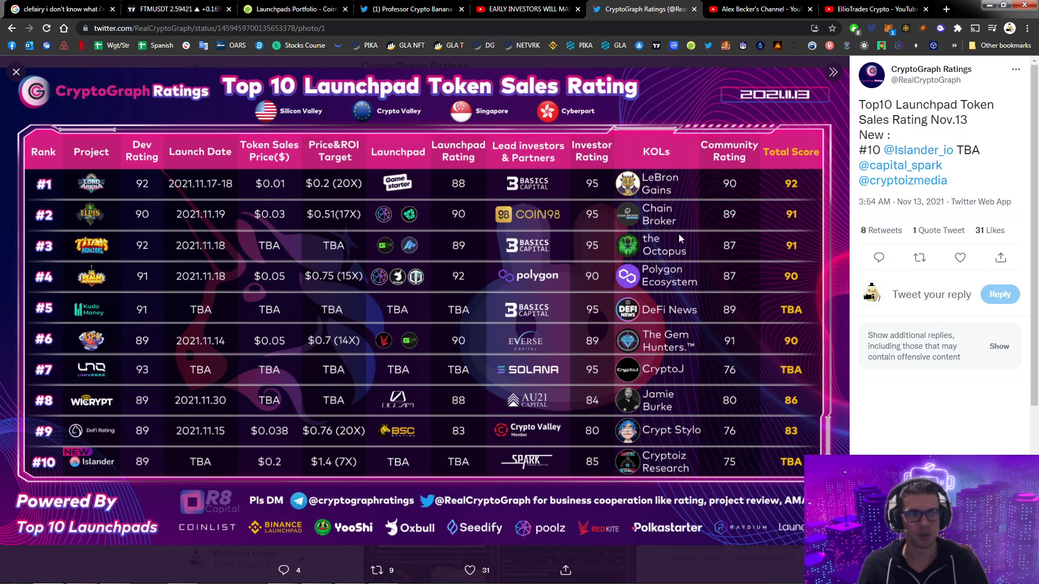
mouse_move(809, 272)
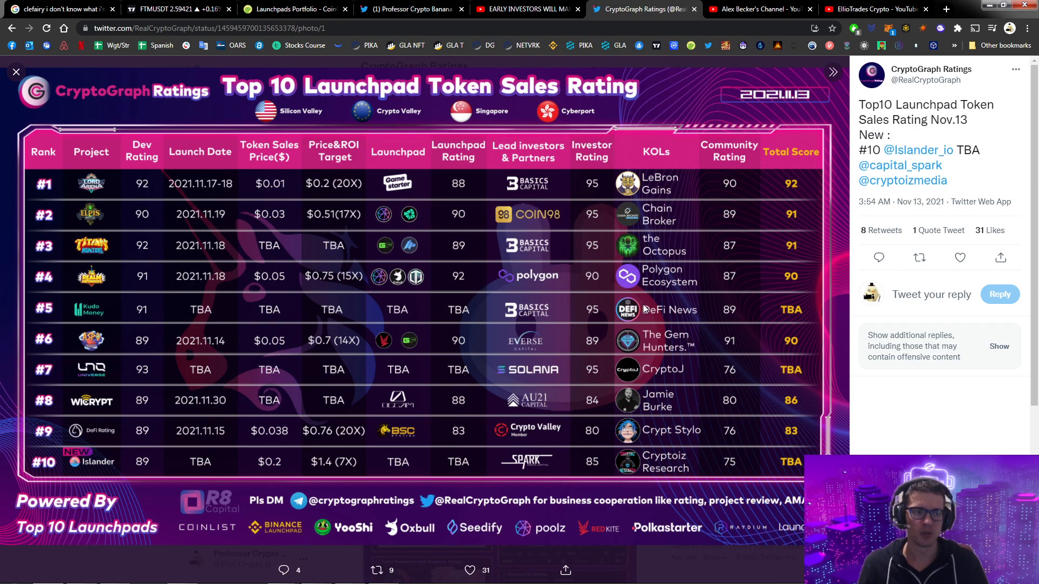
- Close the launchpad rating image, scroll the CryptoGraph Ratings feed, and switch to Alex Becker's YouTube channel
click(17, 71)
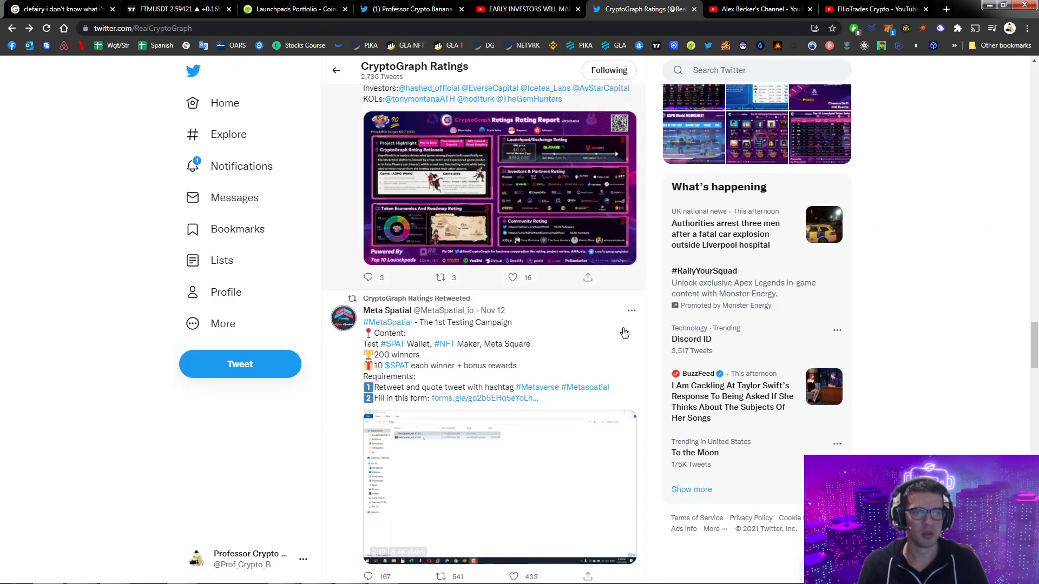
scroll(down, 3)
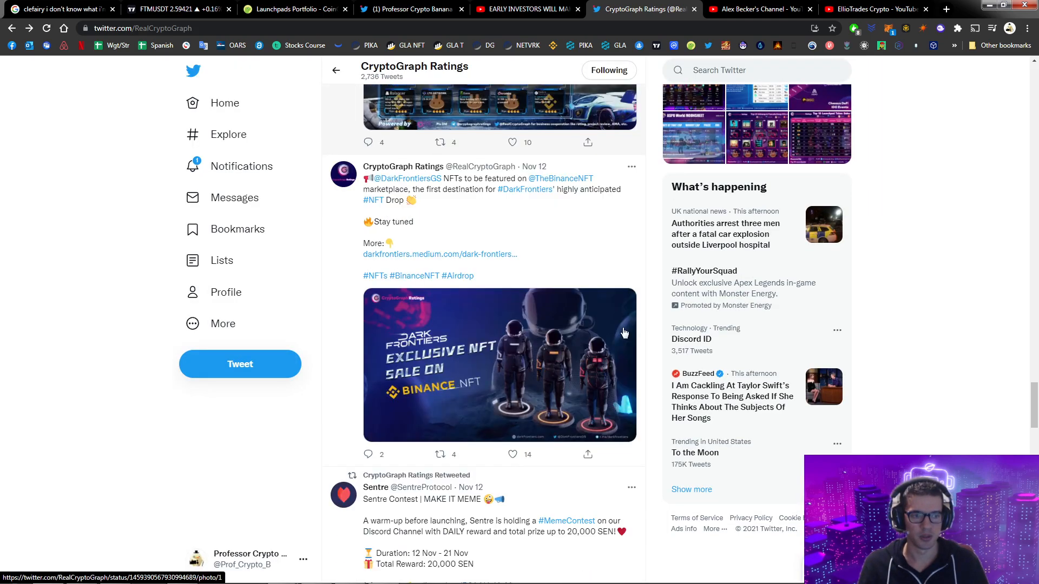
scroll(down, 3)
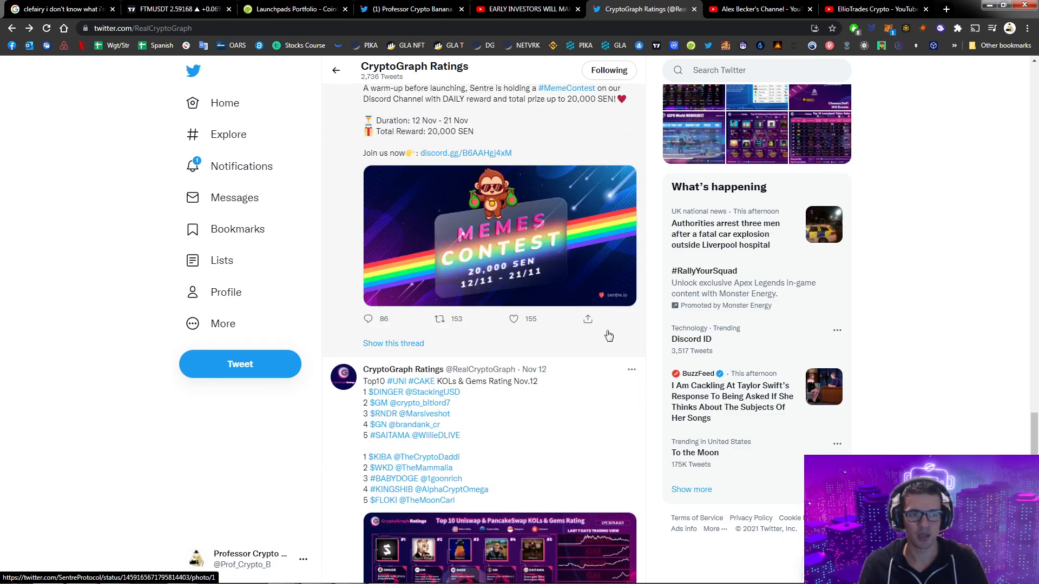
scroll(down, 3)
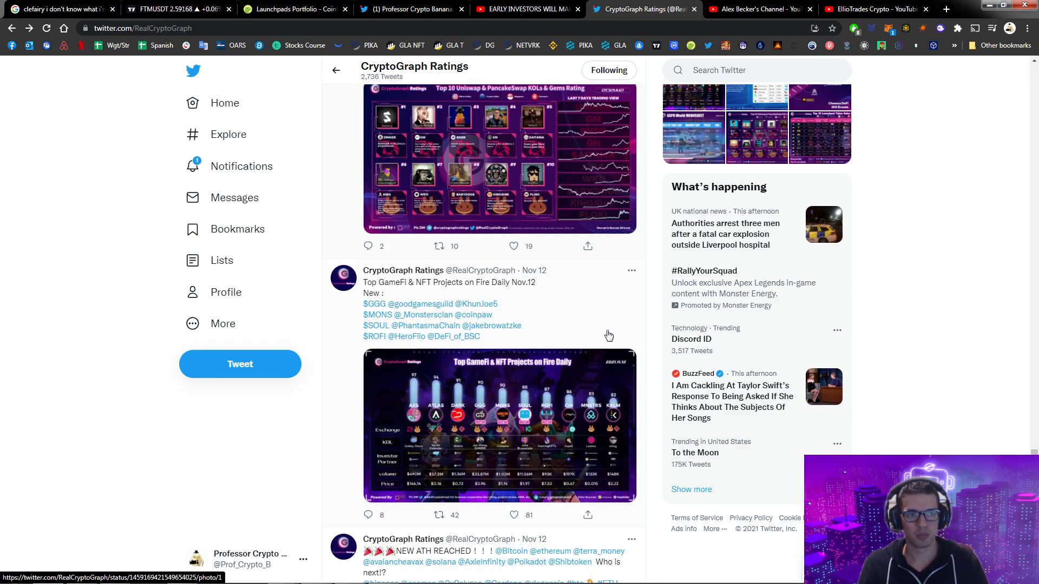
scroll(down, 3)
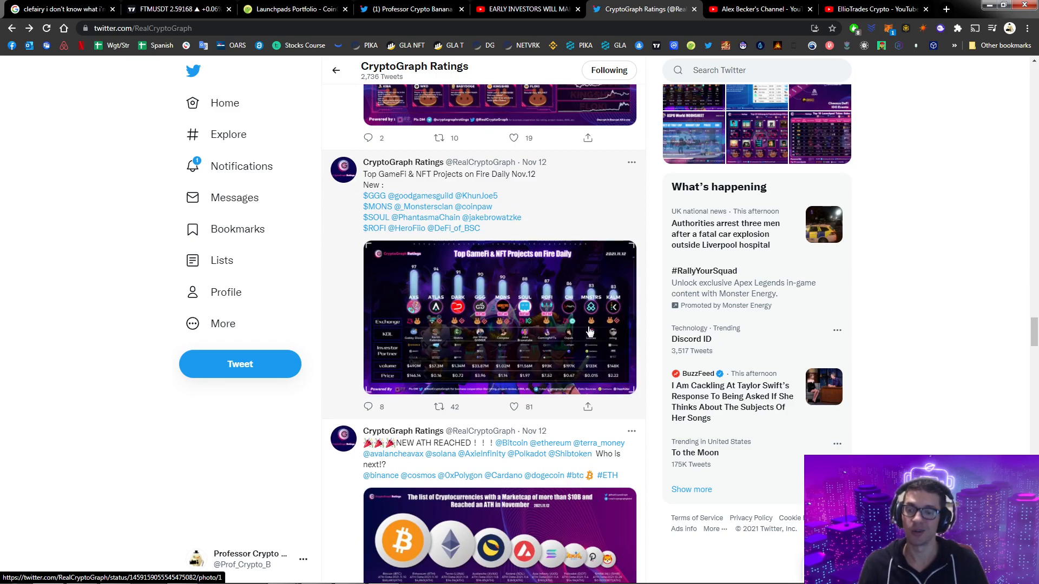
click(757, 9)
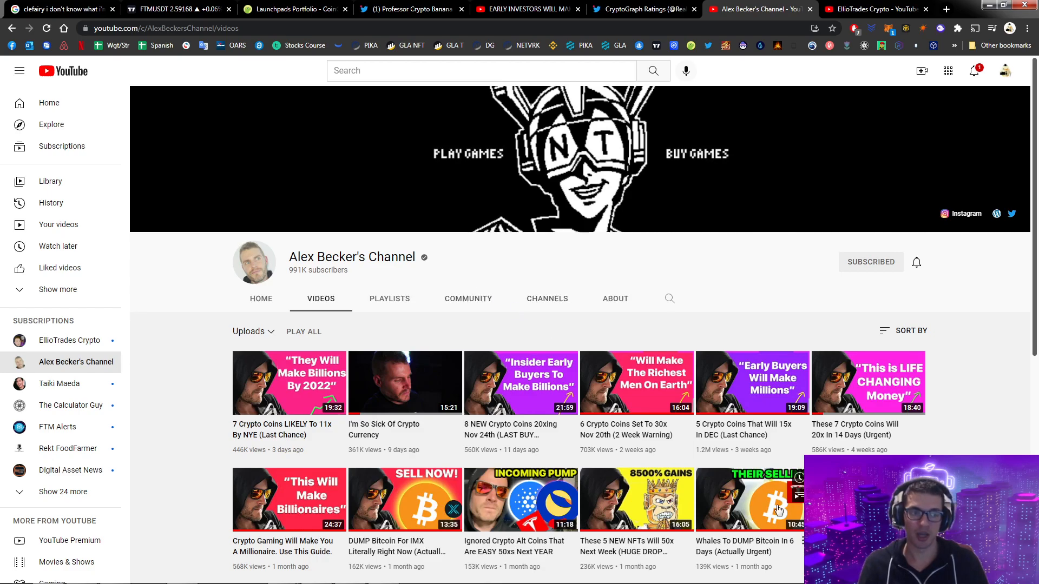
mouse_move(215, 358)
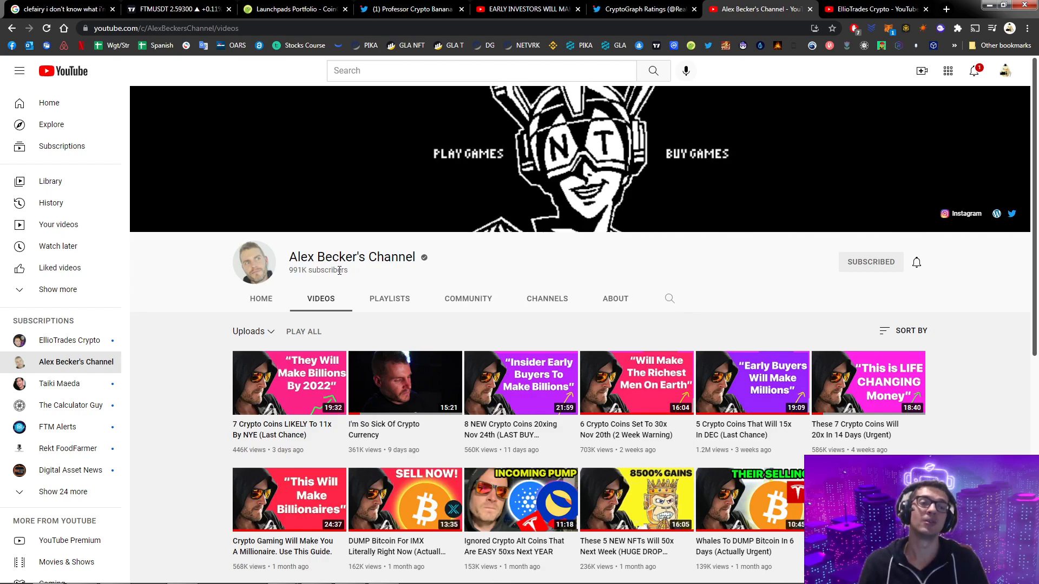
scroll(down, 3)
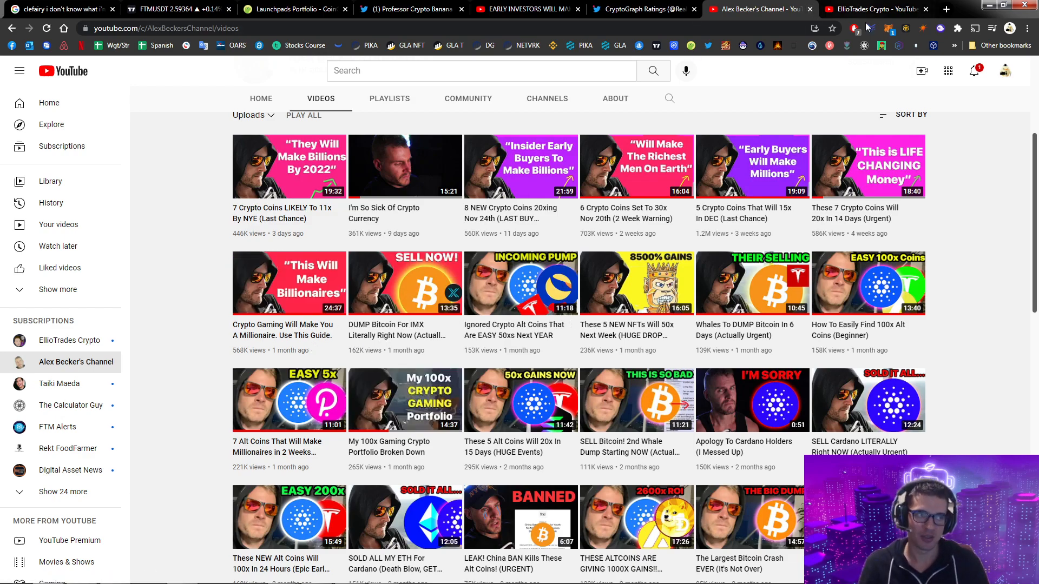
- Switch to the EllioTrades Crypto YouTube channel's Videos page
click(873, 9)
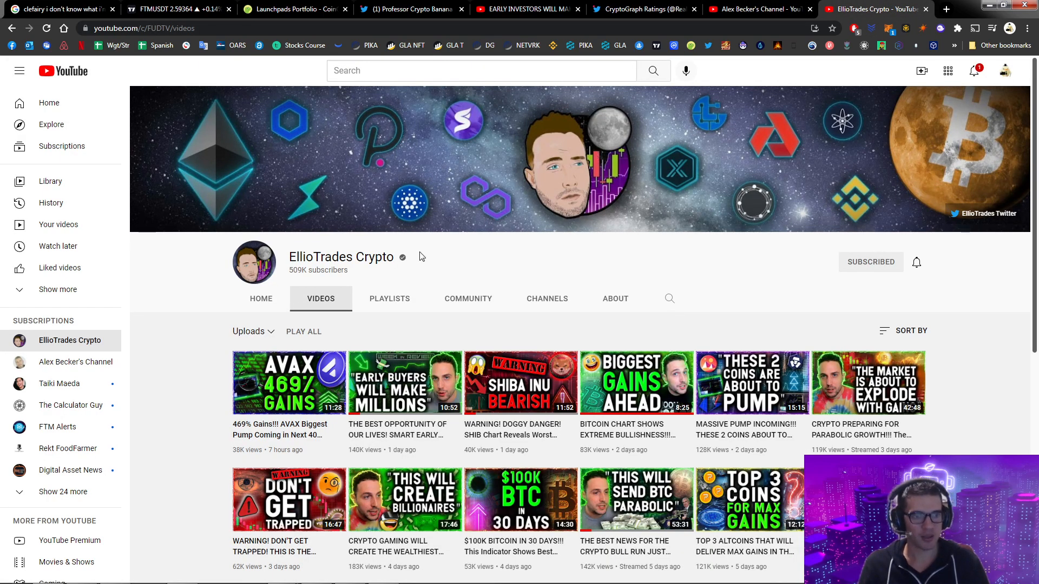
mouse_move(348, 279)
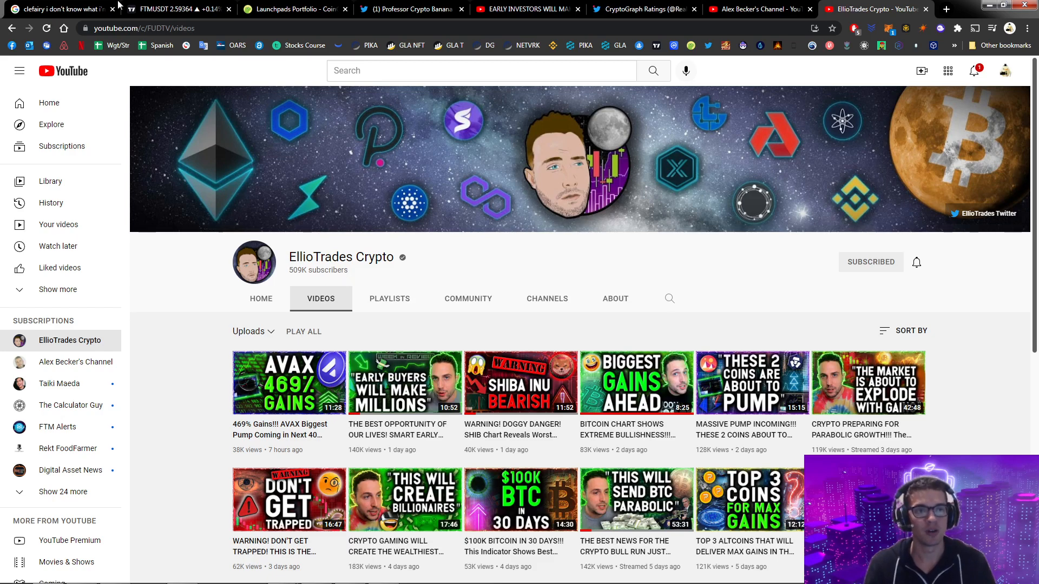
- Review CoinGecko's Launchpads portfolio prices and market caps, then switch to the gaming-crypto criteria note
click(295, 9)
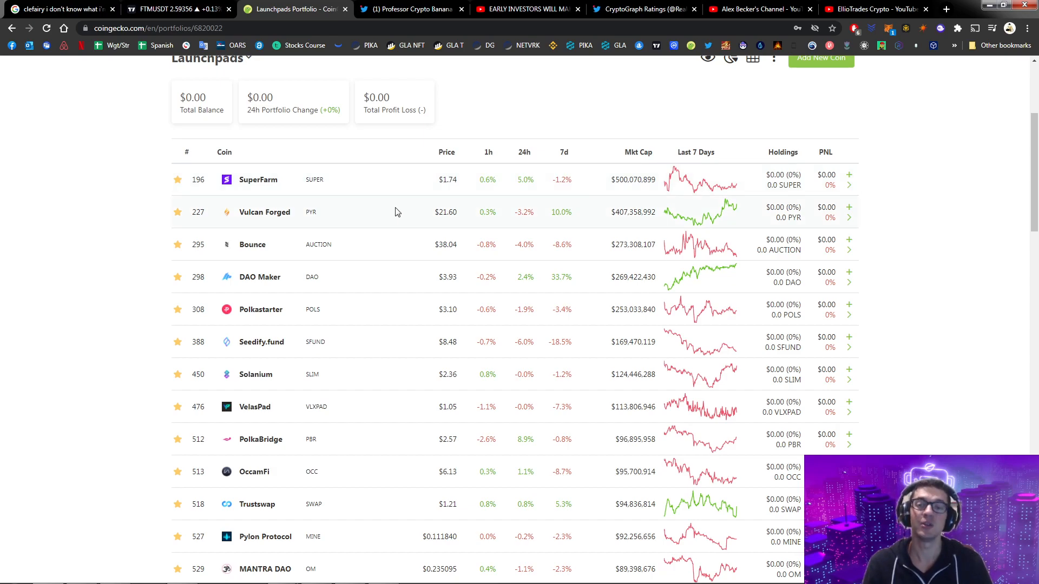
mouse_move(357, 229)
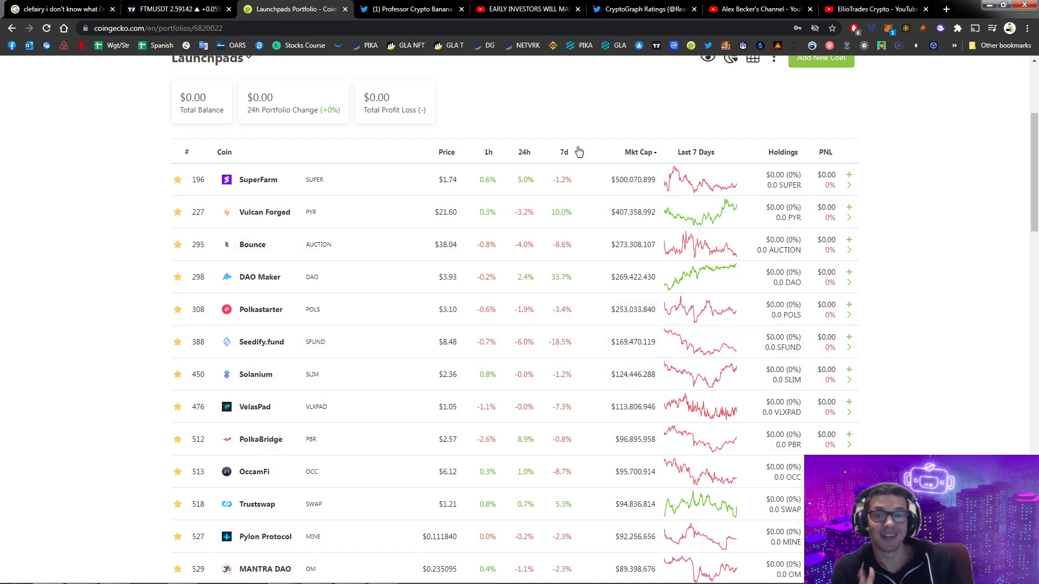
click(867, 9)
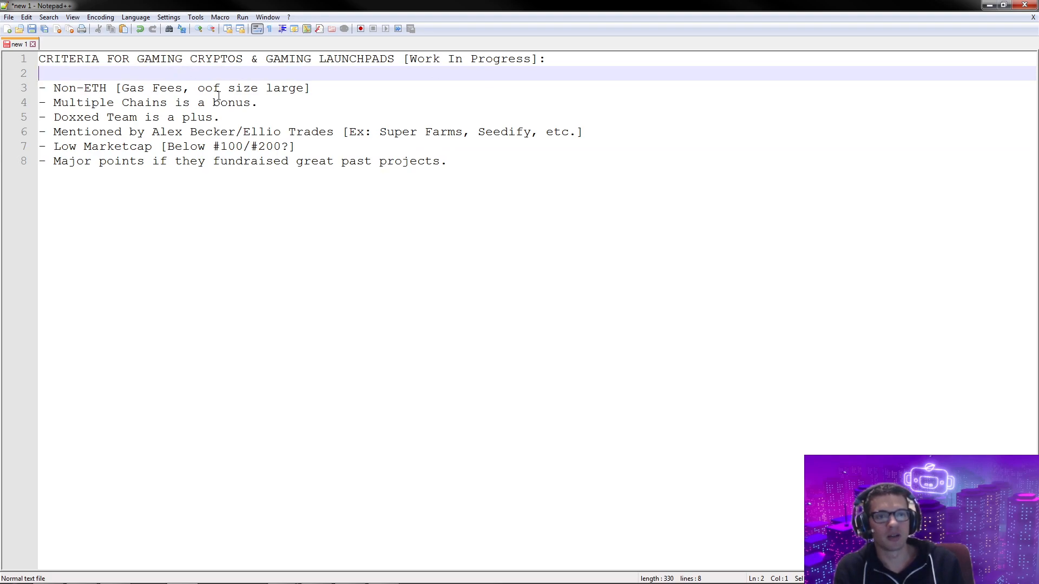
click(311, 88)
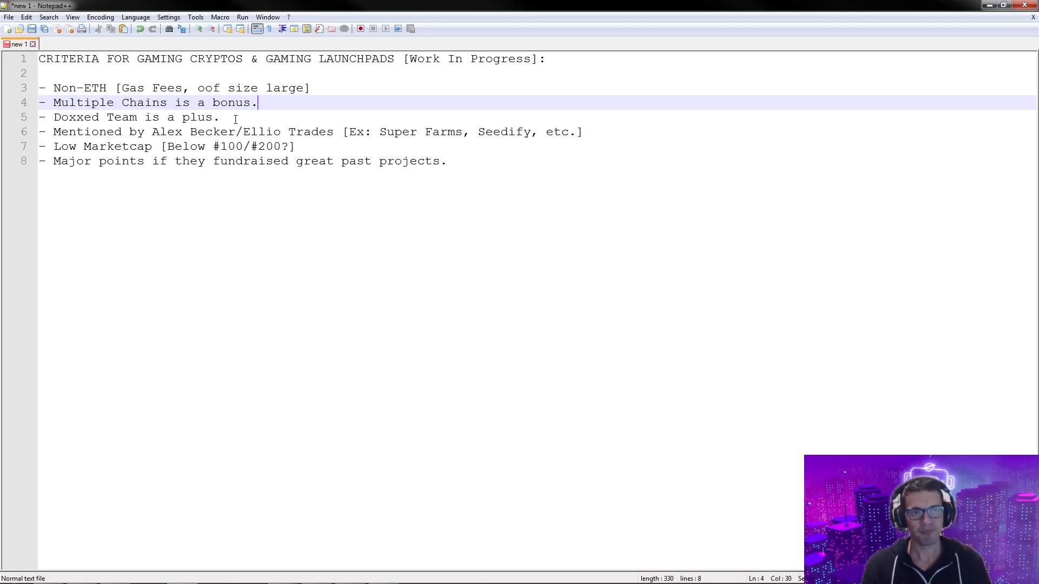
click(232, 118)
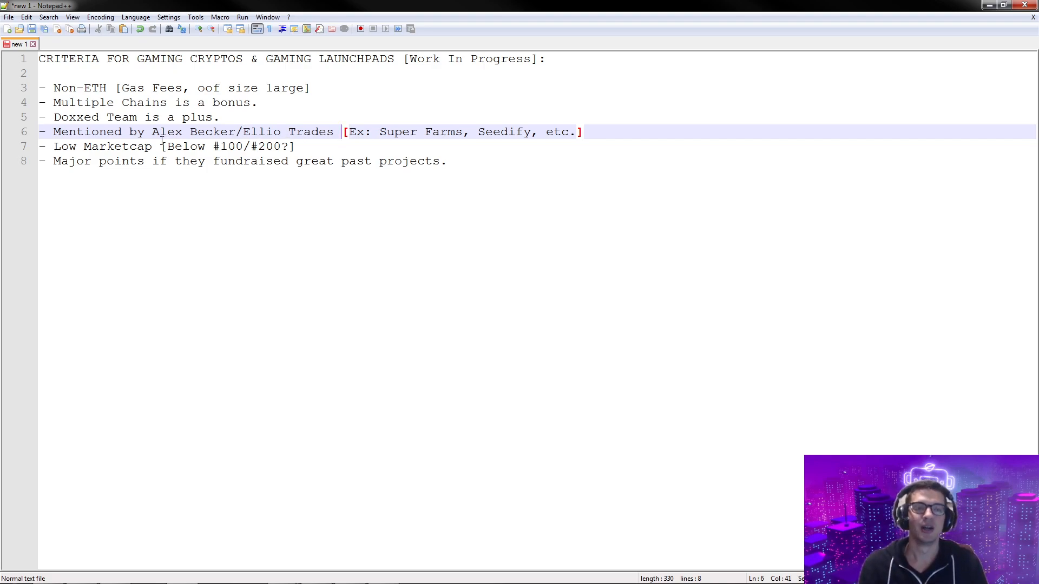
click(130, 146)
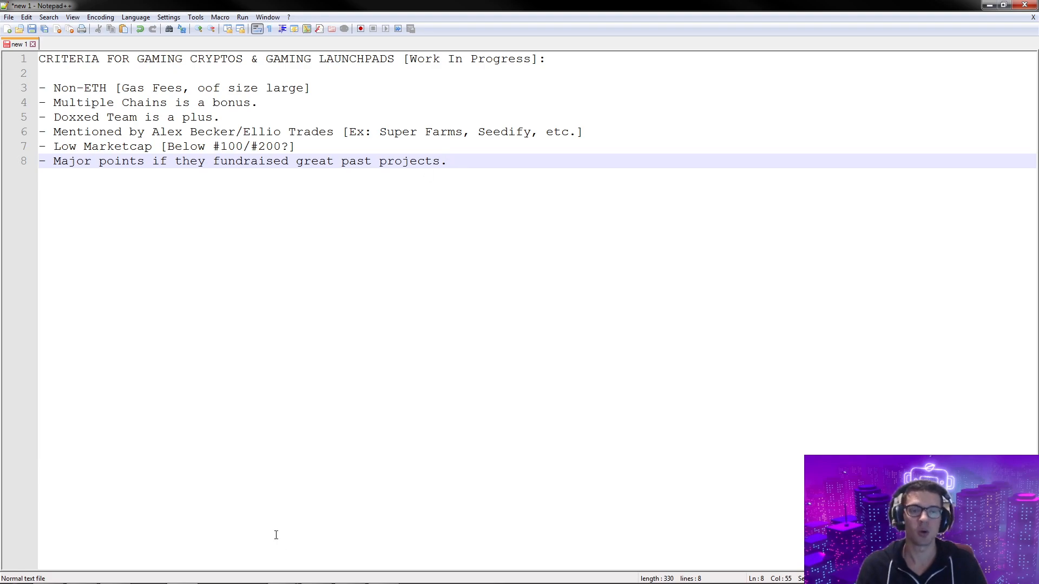
click(446, 161)
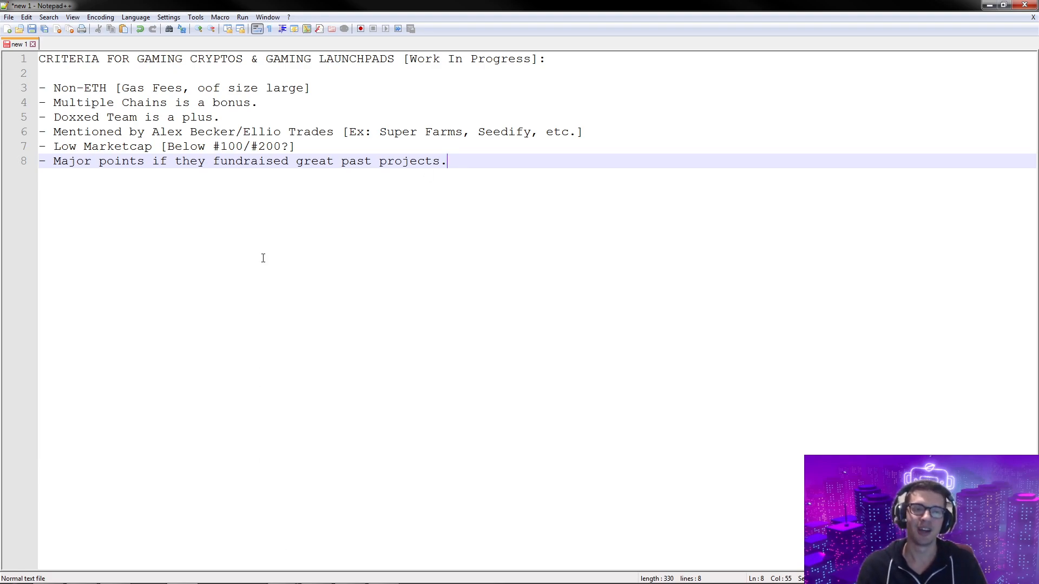